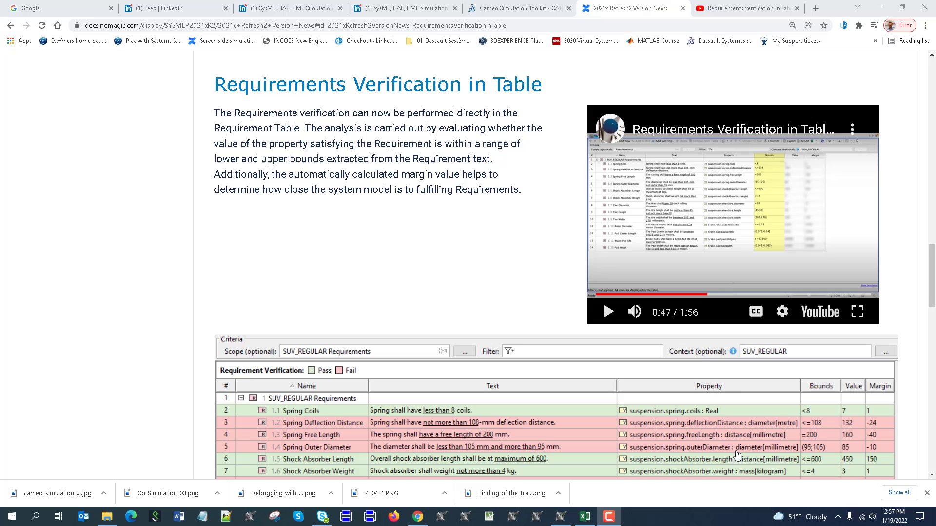
mouse_move(766, 457)
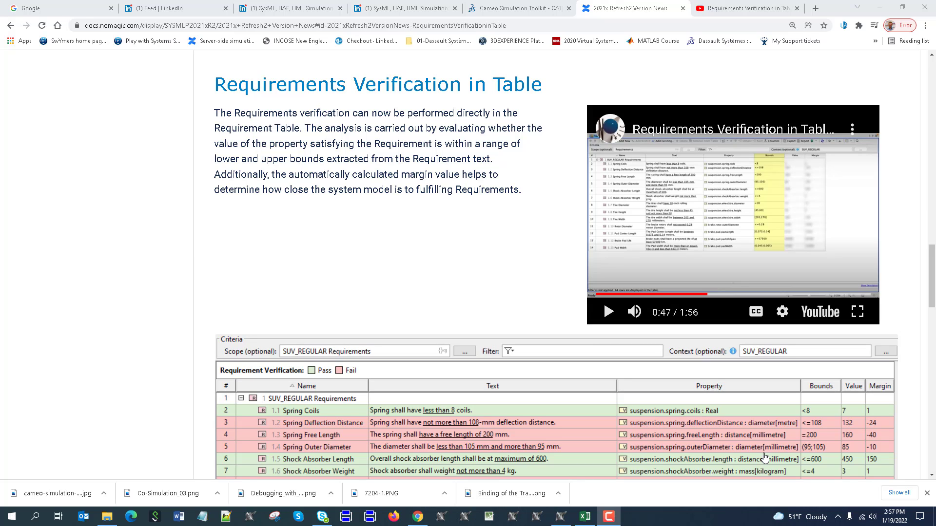
mouse_move(889, 409)
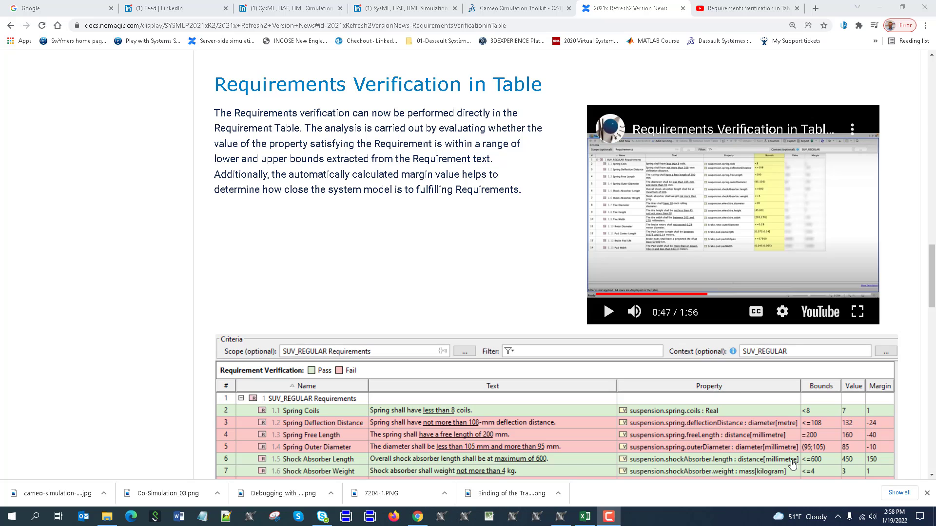
mouse_move(871, 465)
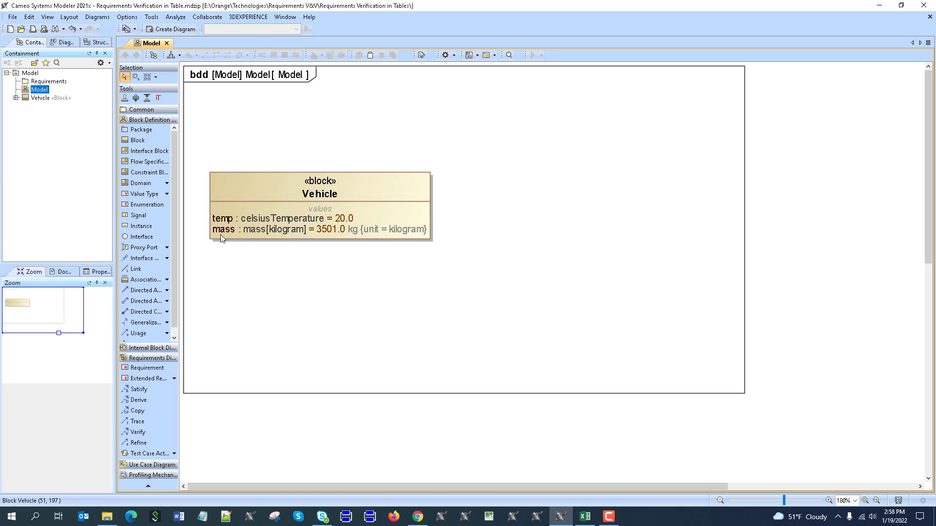
mouse_move(338, 239)
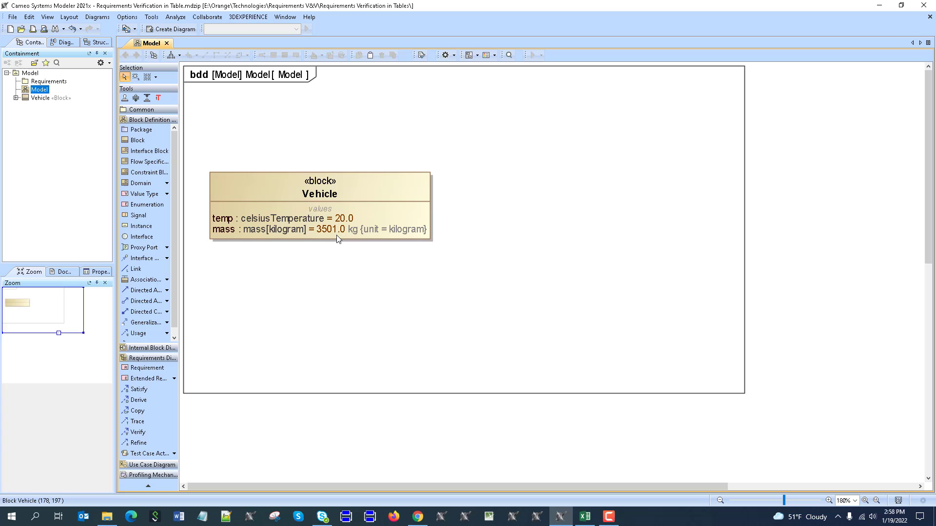
mouse_move(564, 500)
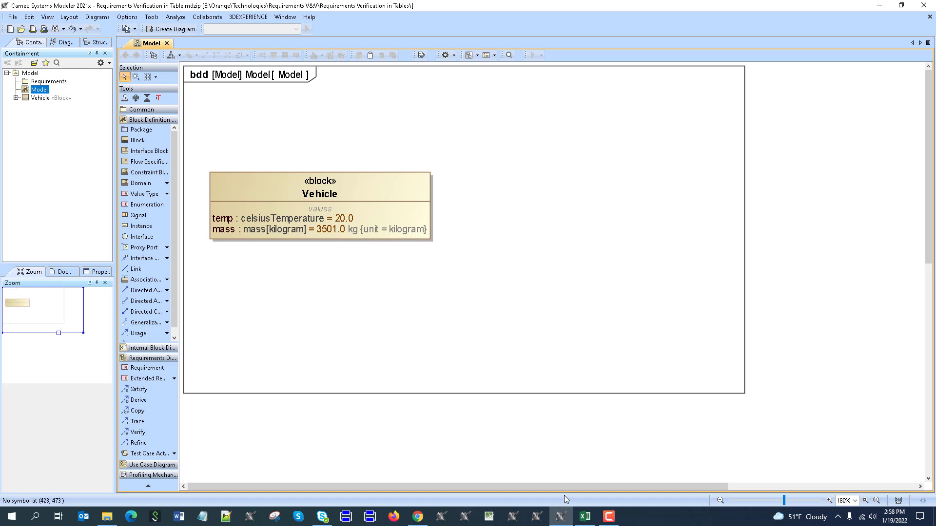
- Show Model.xlsx in Excel with requirement rows 1 and 3: Temp range and Mass limit
click(584, 516)
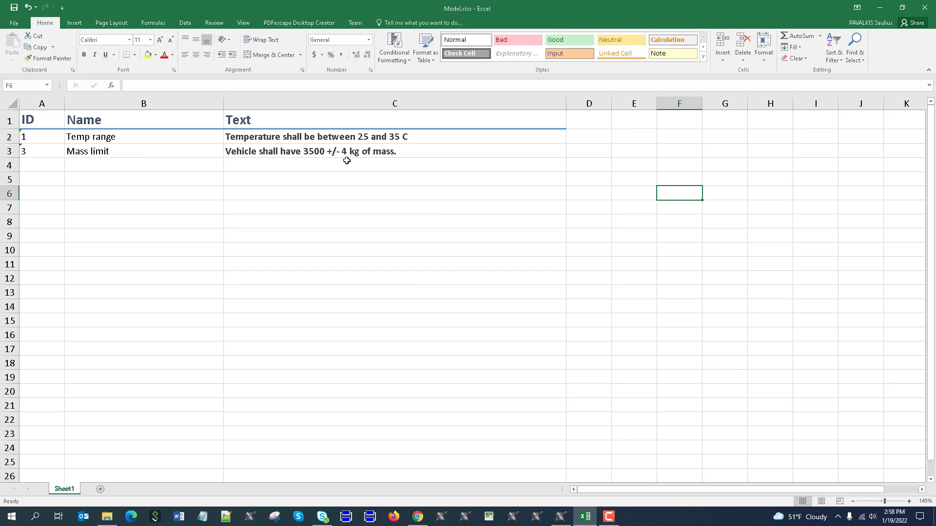
mouse_move(365, 177)
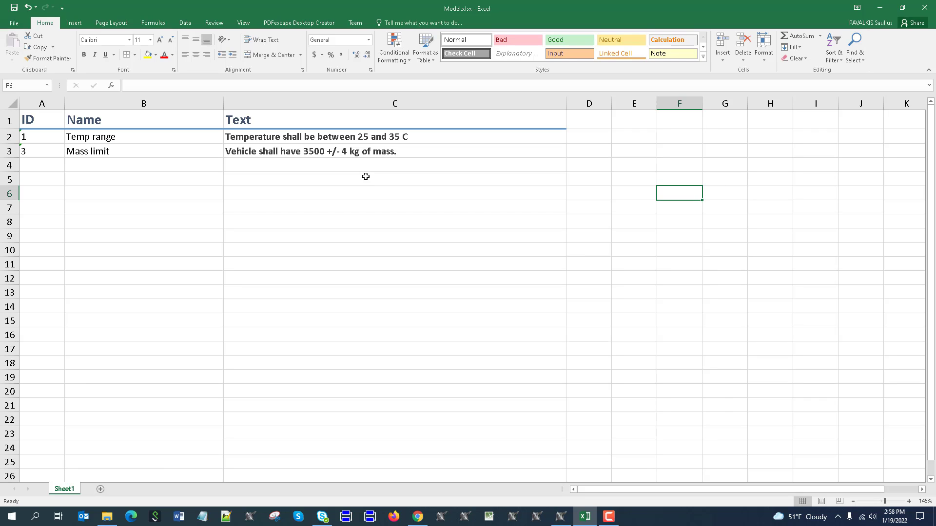
mouse_move(345, 144)
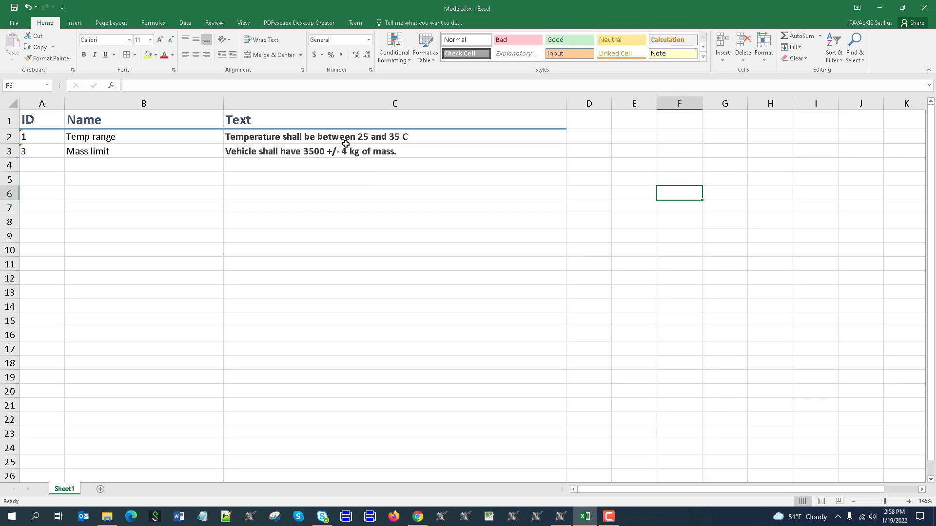
mouse_move(361, 141)
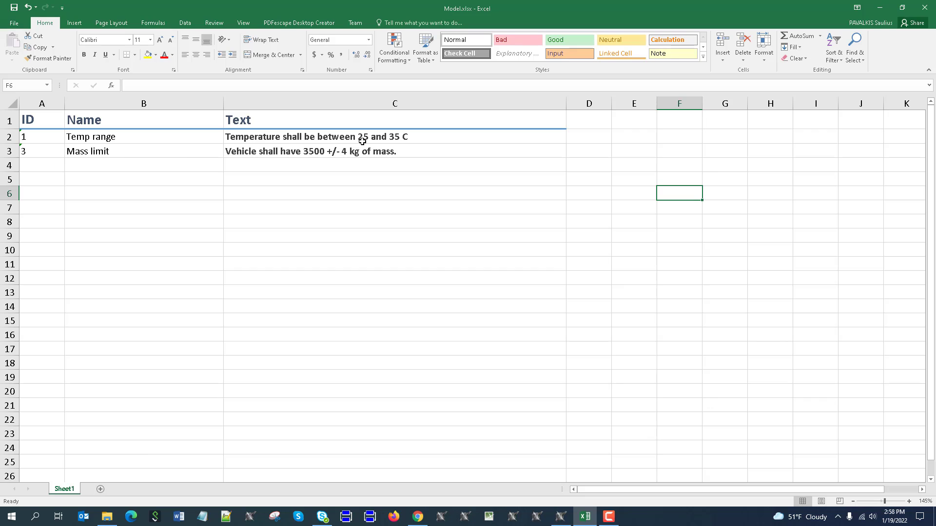
mouse_move(399, 146)
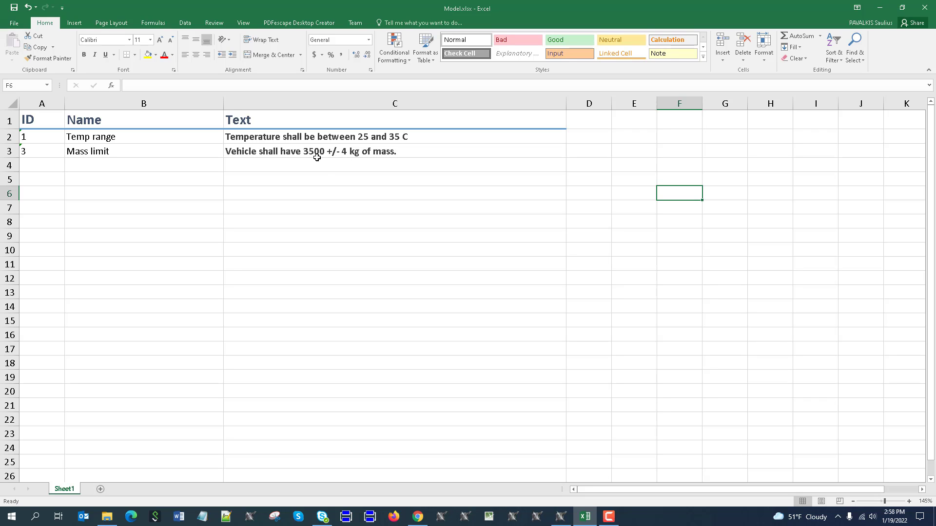
mouse_move(351, 161)
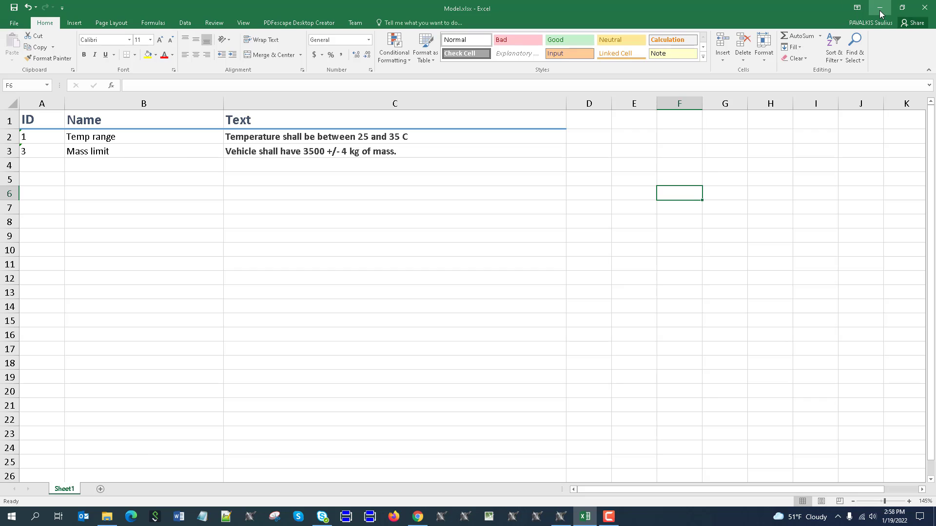
mouse_move(879, 11)
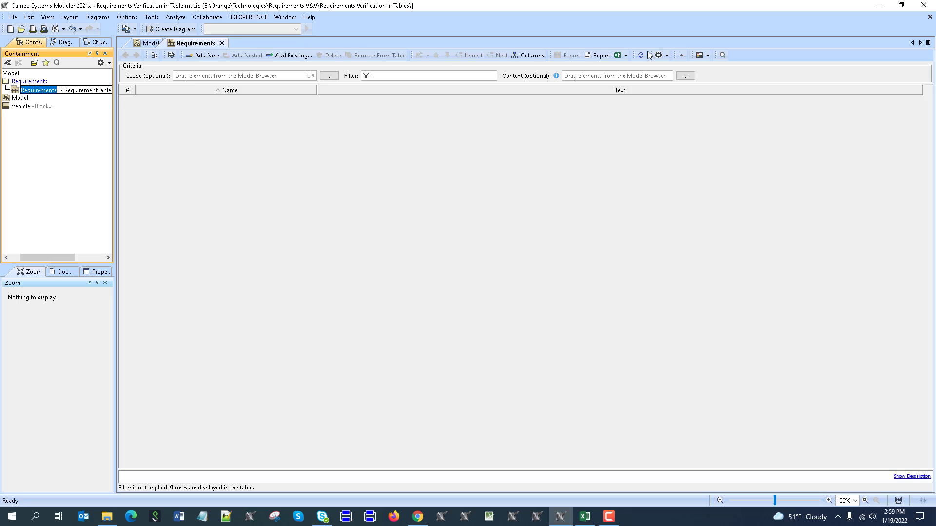
- Name the new Requirement Table and import Model.xlsx, declining to keep legend adornments
click(532, 56)
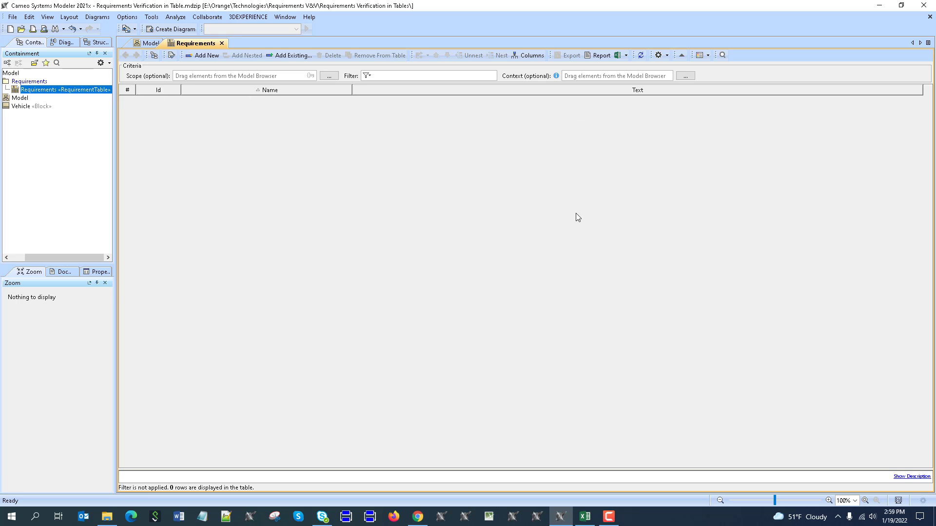
mouse_move(106, 516)
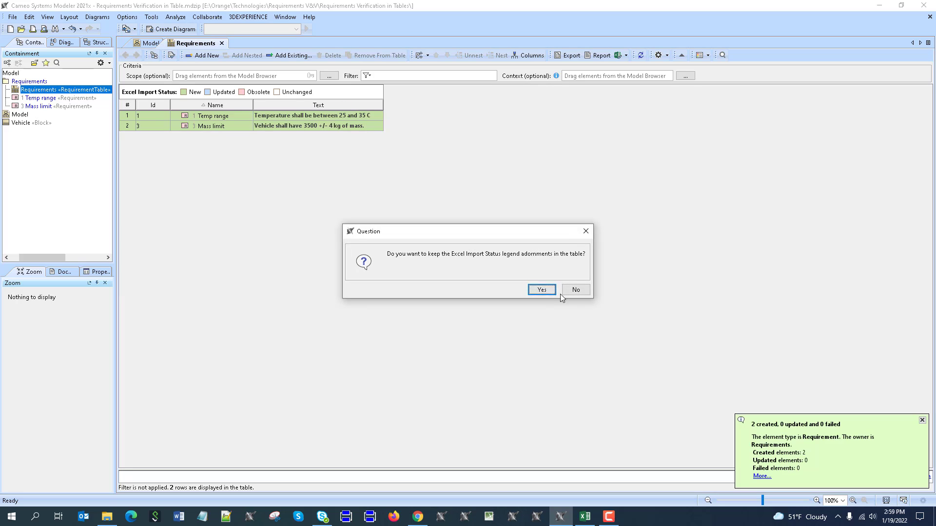
click(574, 289)
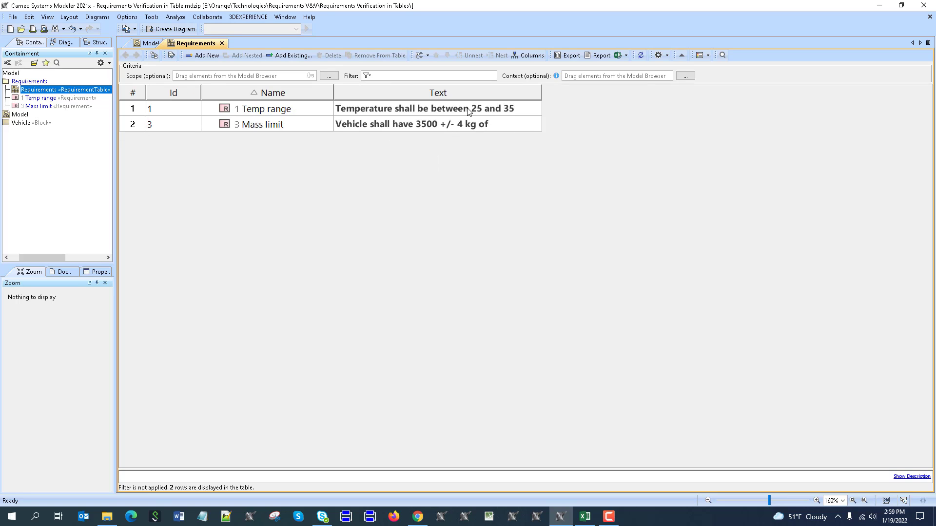
mouse_move(457, 136)
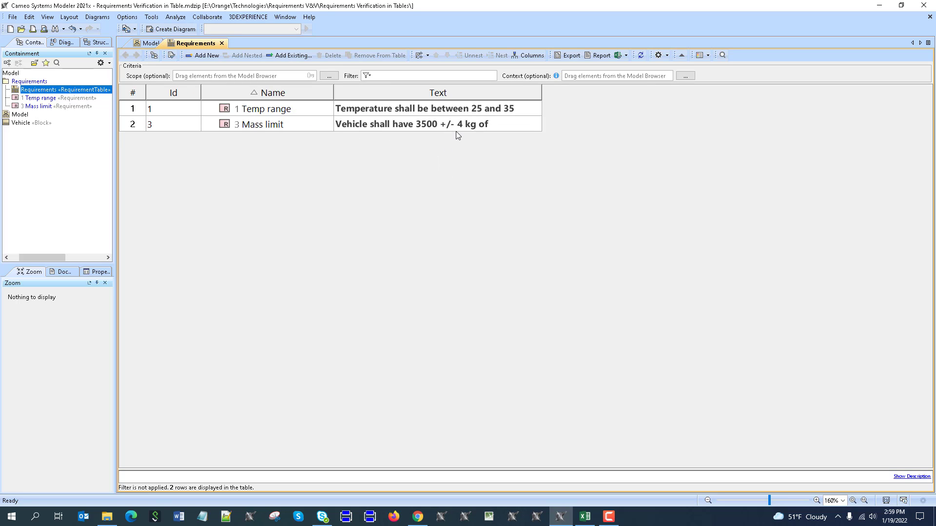
mouse_move(268, 215)
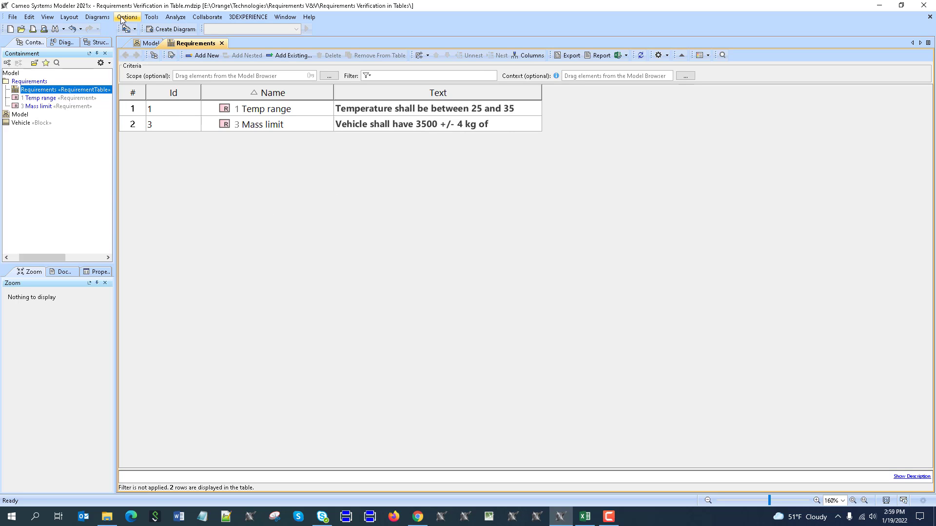
- Set Use Requirement Terms Glossary to true in the Project General options
click(126, 17)
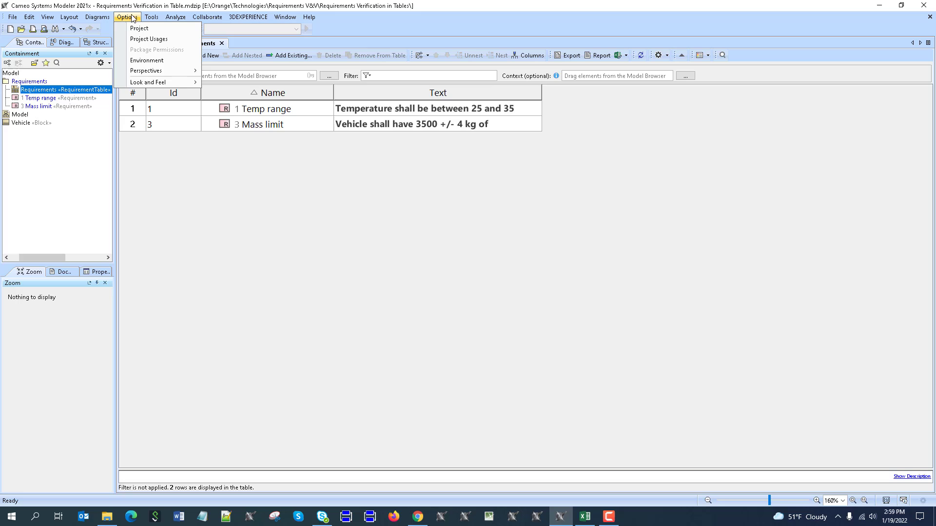
click(139, 28)
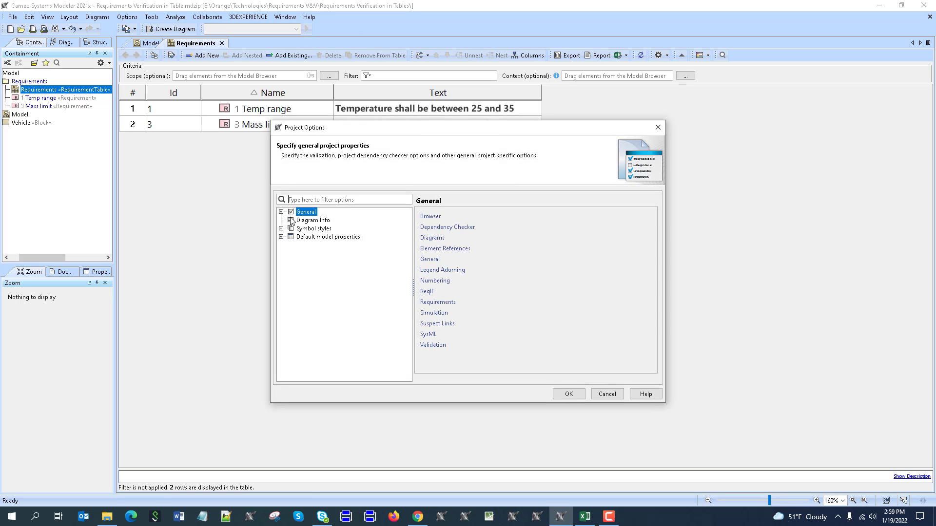
click(282, 211)
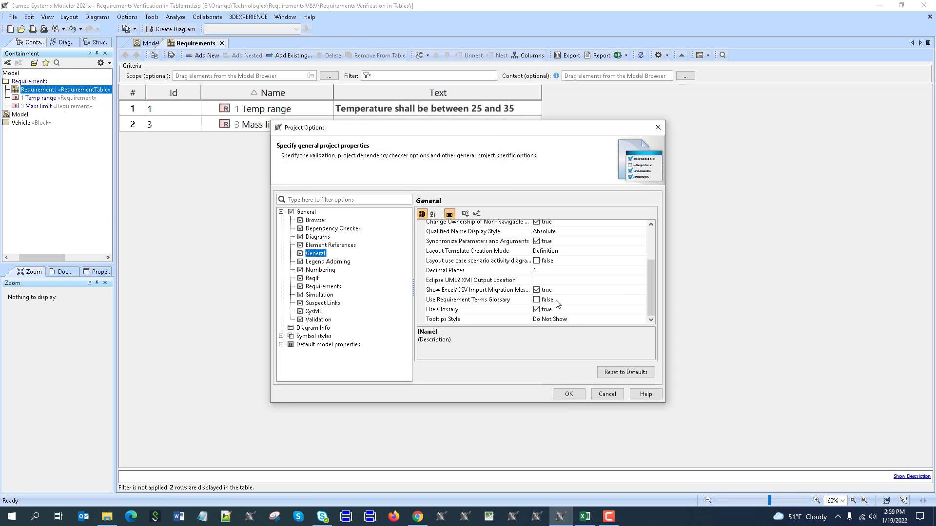
click(477, 299)
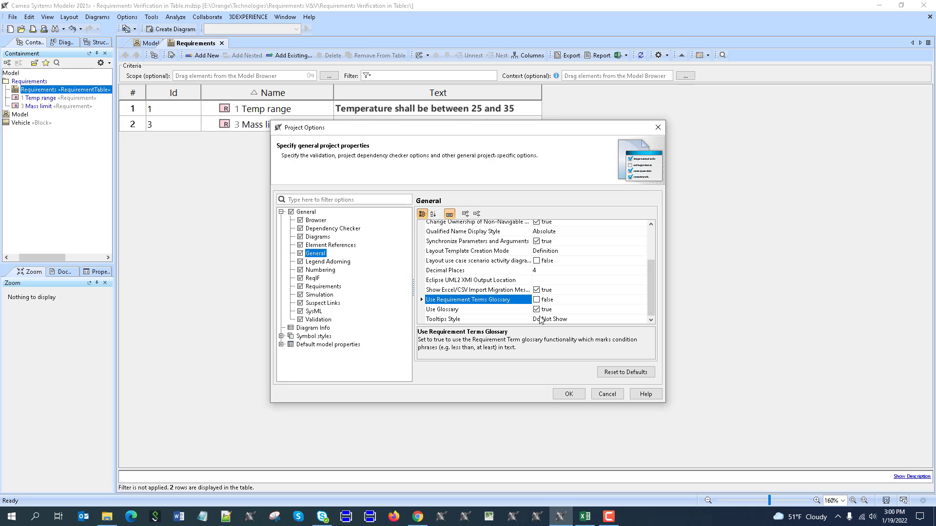
click(567, 394)
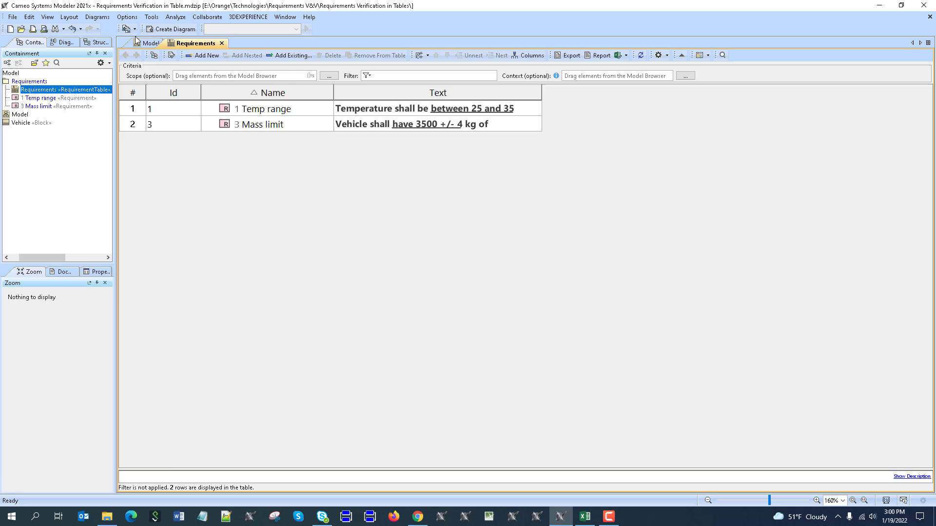
- Return to the Vehicle diagram and add a satisfy relation from Vehicle to Mass limit
click(149, 42)
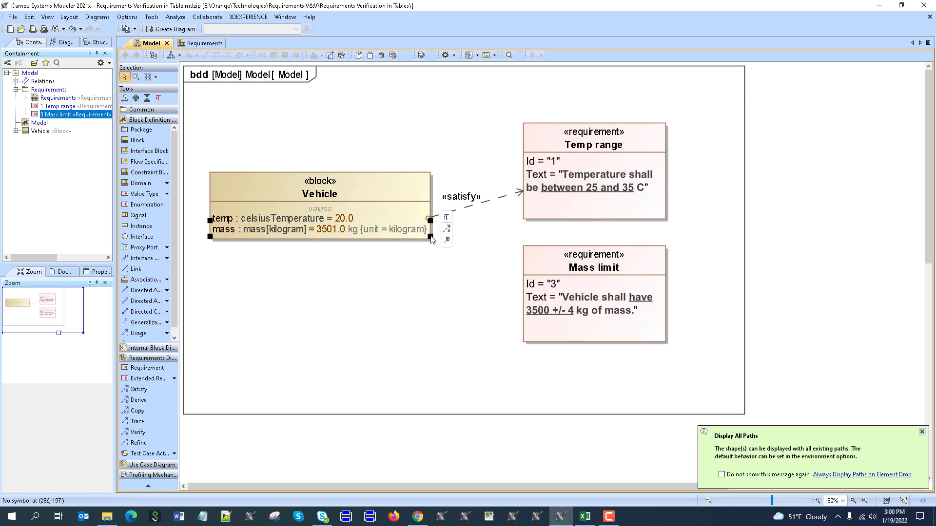
drag(424, 230, 591, 266)
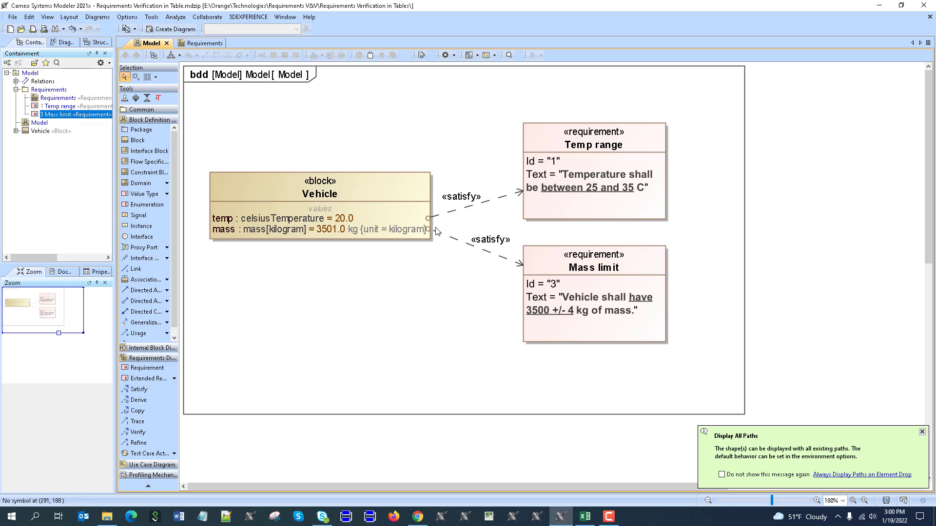
click(921, 431)
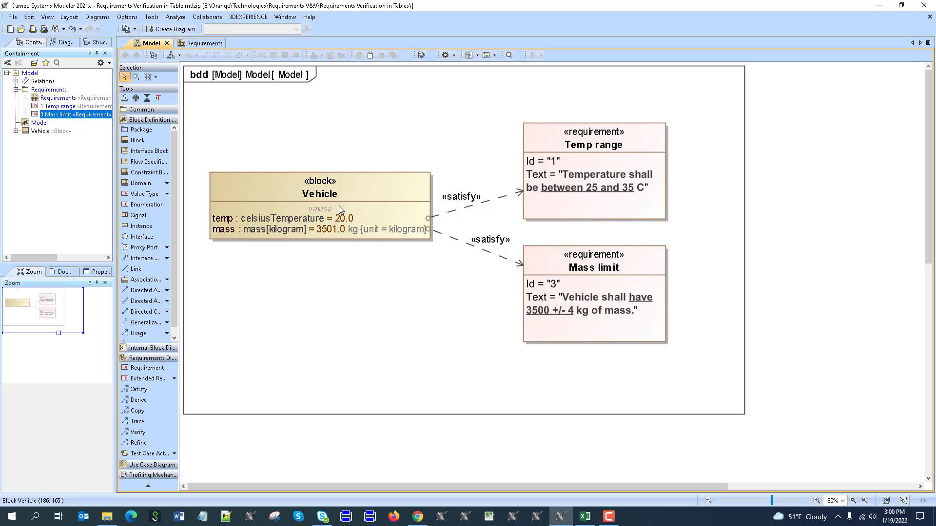
mouse_move(298, 239)
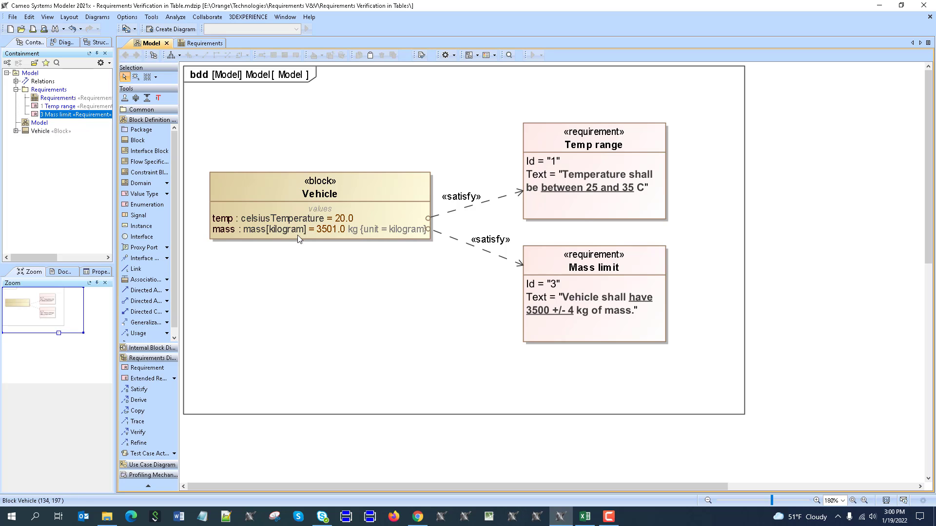
mouse_move(239, 226)
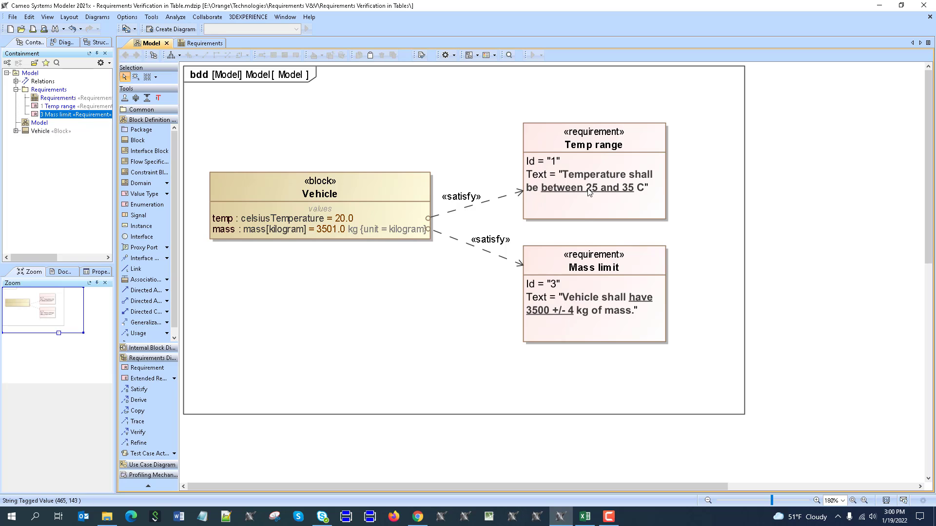
mouse_move(580, 193)
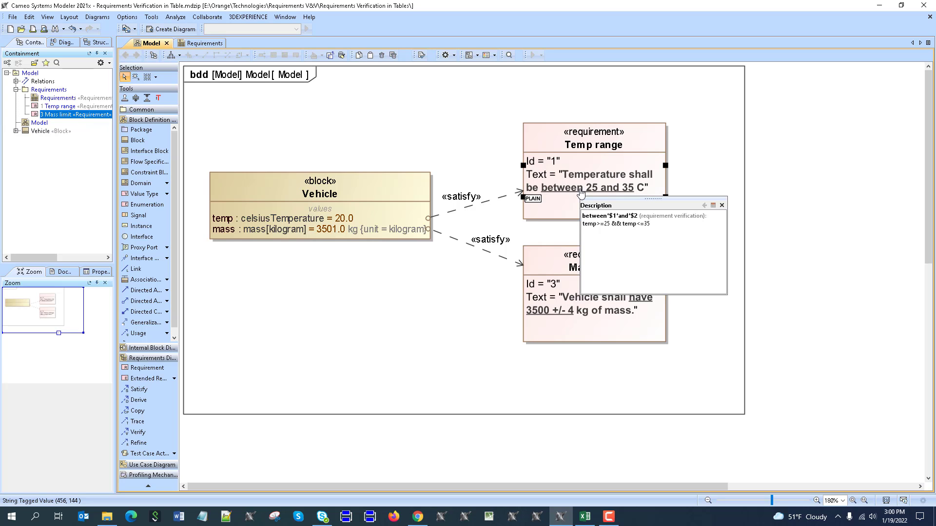
mouse_move(191, 237)
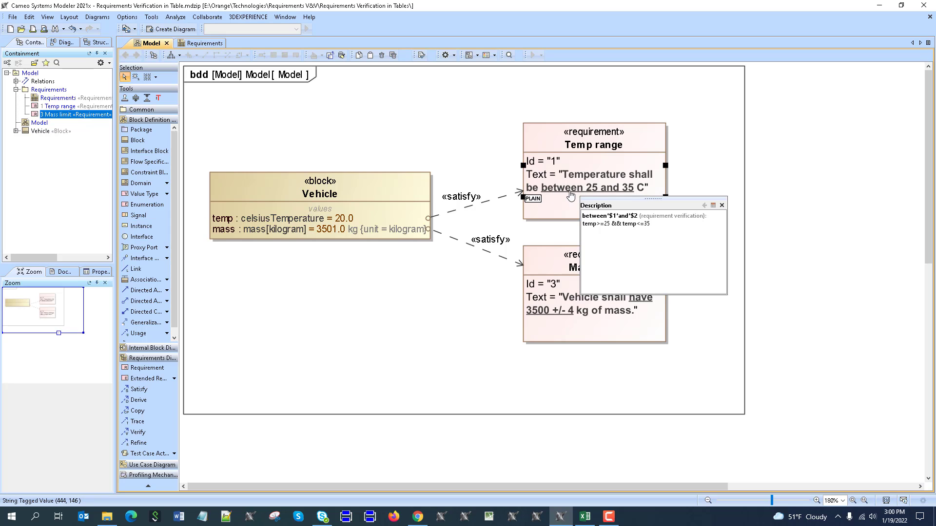
mouse_move(618, 238)
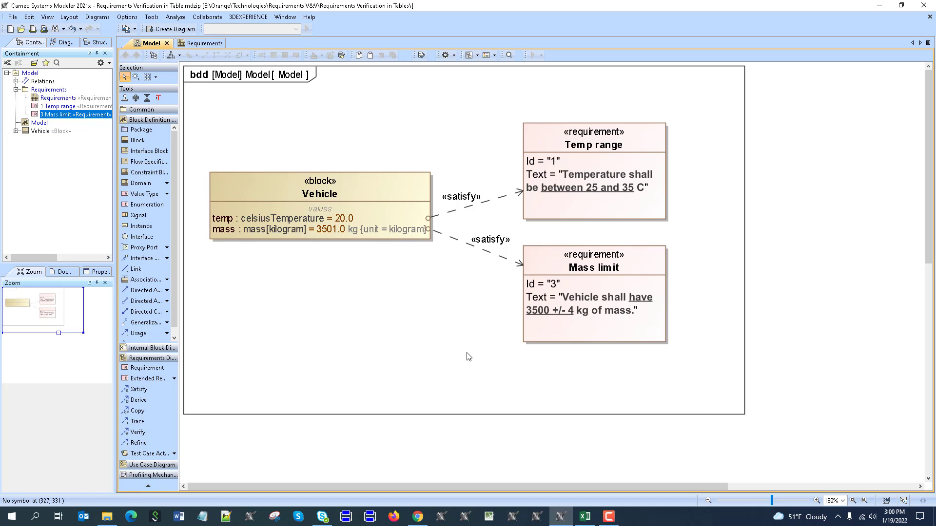
- Simulate the Vehicle block and export mass 3501.0 and temp 20.0 to a new instance
click(319, 193)
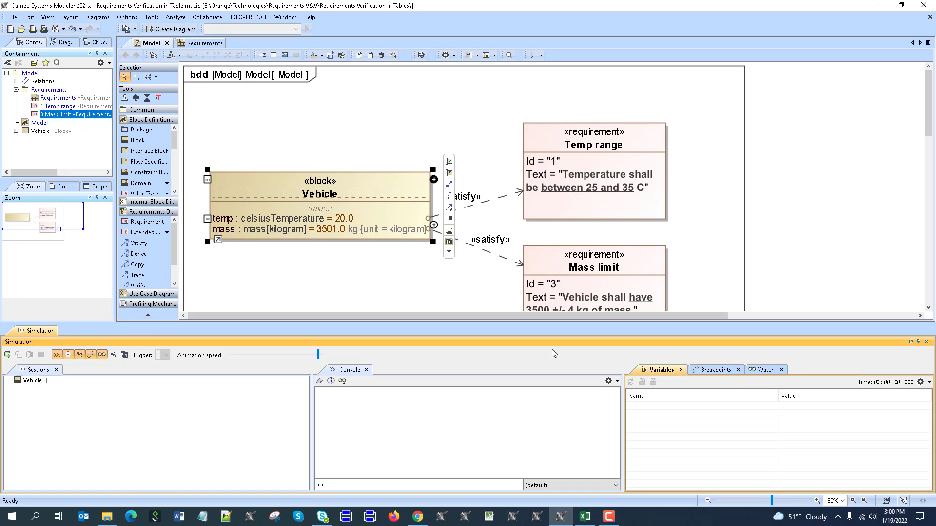
click(6, 354)
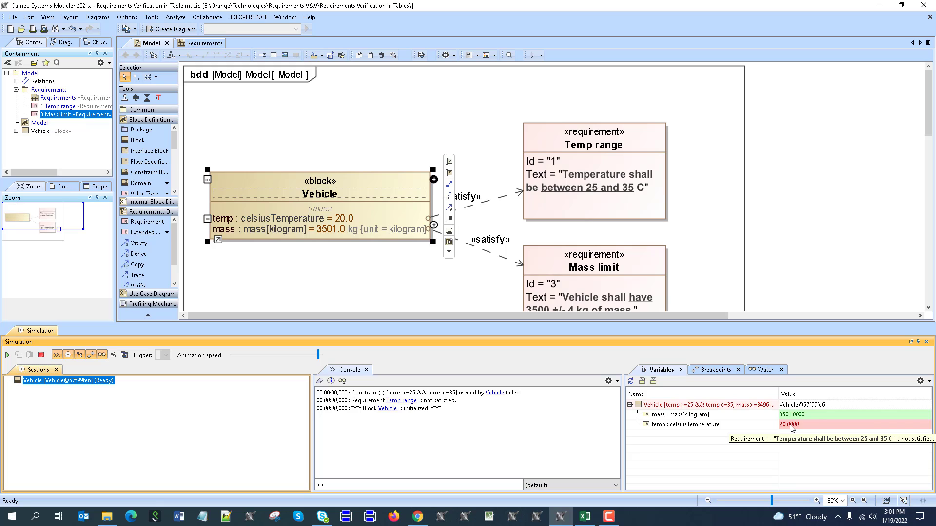
mouse_move(792, 419)
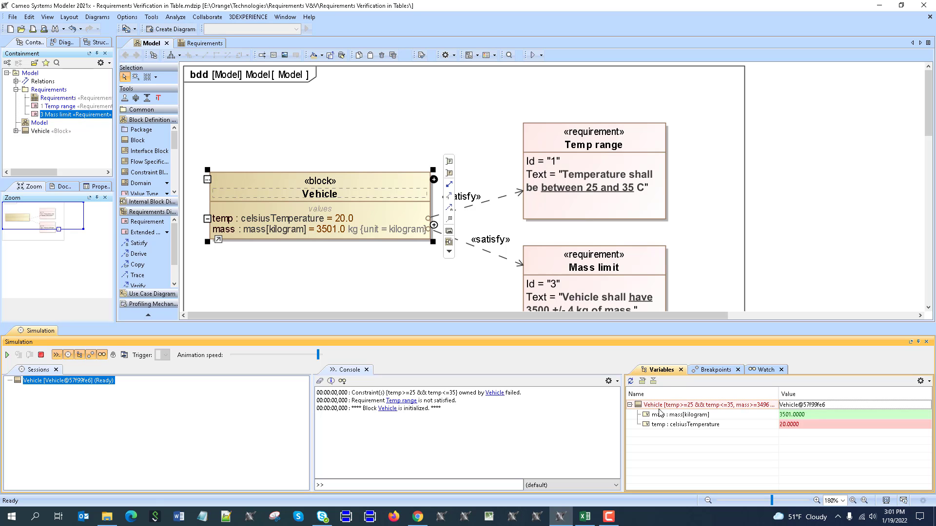
mouse_move(653, 380)
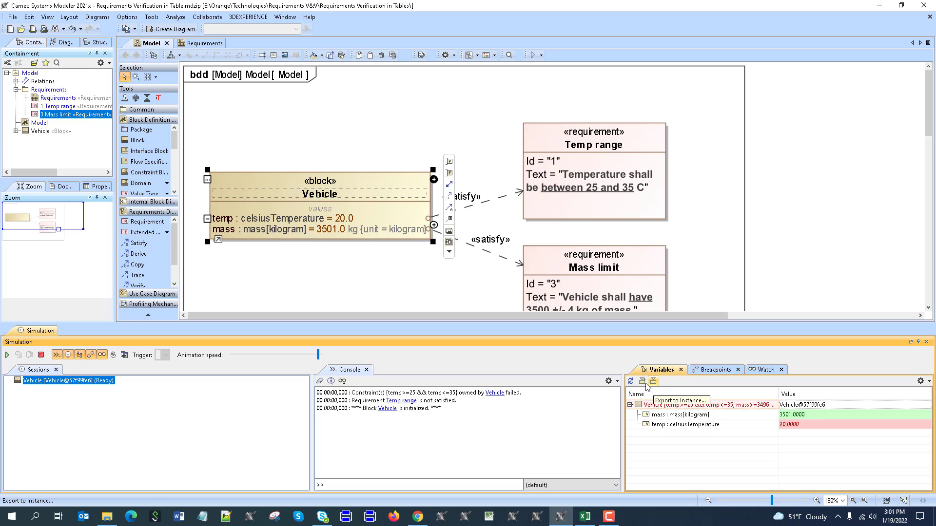
click(653, 381)
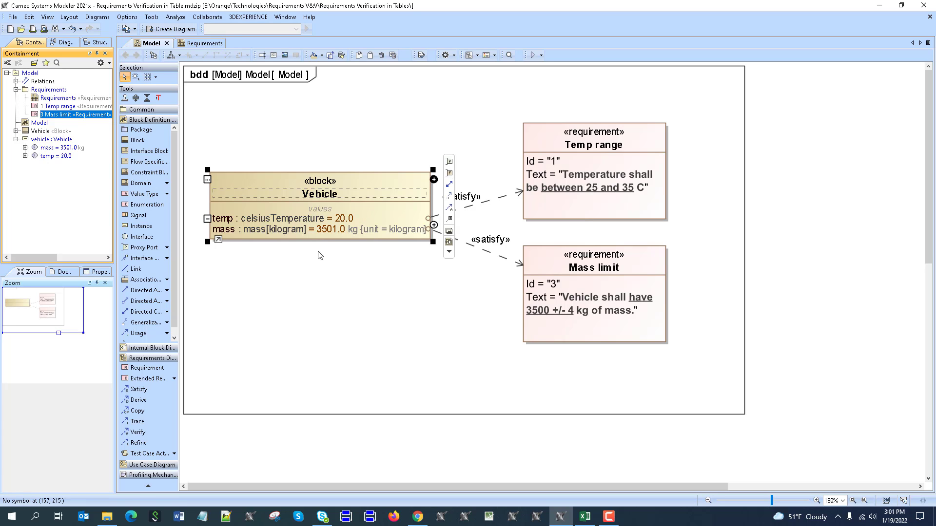
- Add the Property, Margin, Value and Bounds columns to the Requirements table
click(195, 43)
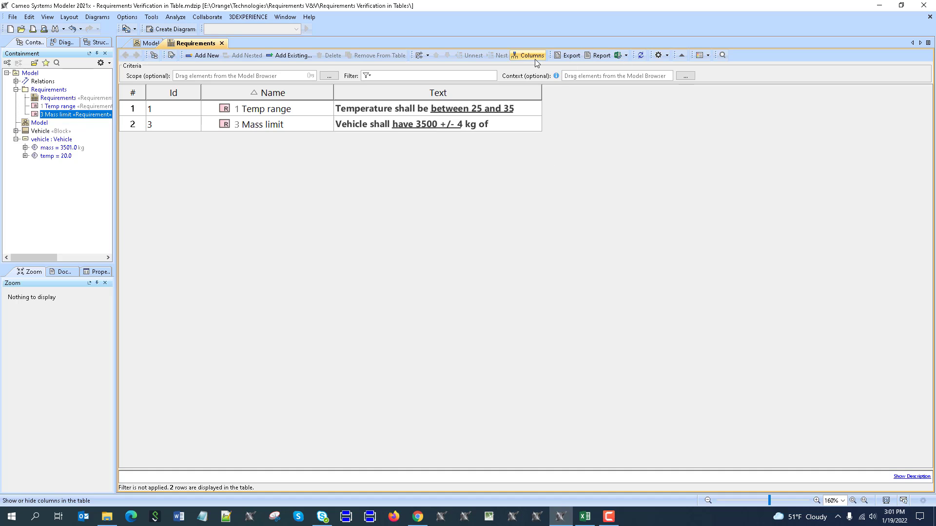
click(531, 55)
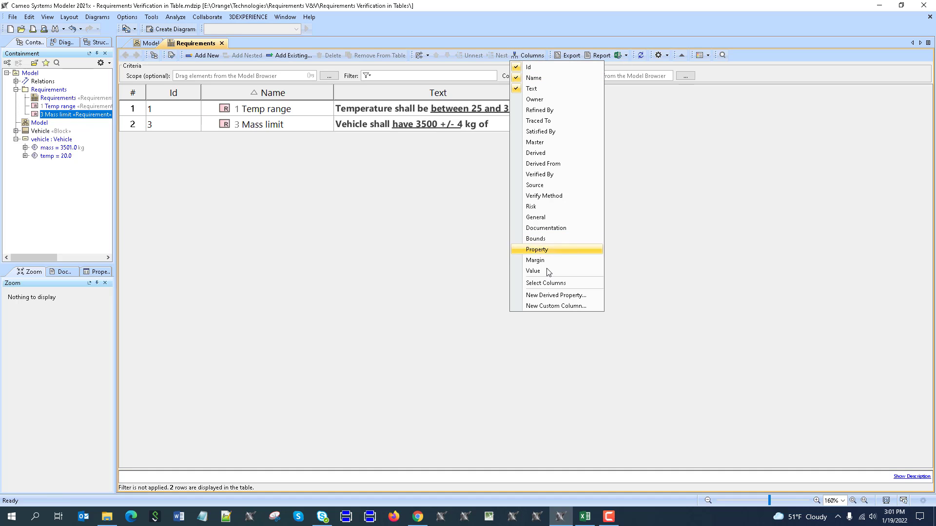
click(535, 260)
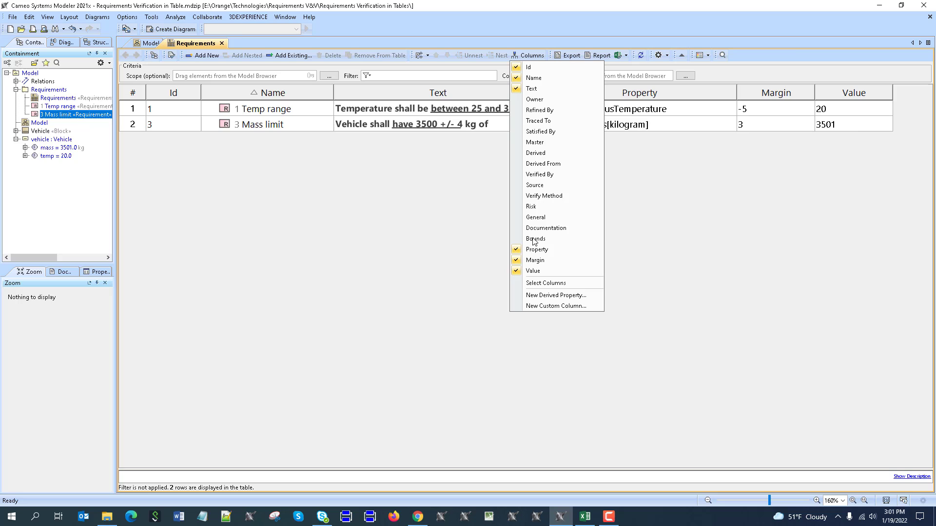
click(535, 239)
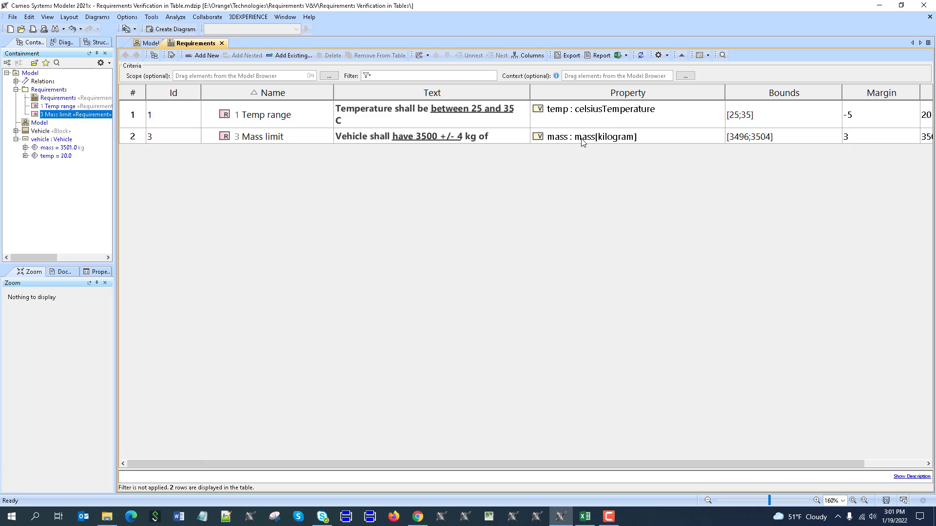
mouse_move(583, 142)
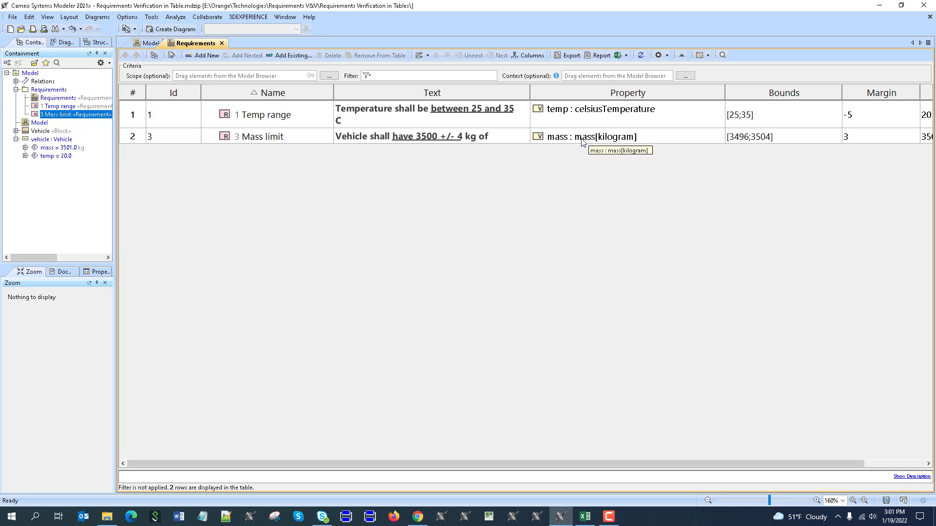
mouse_move(663, 193)
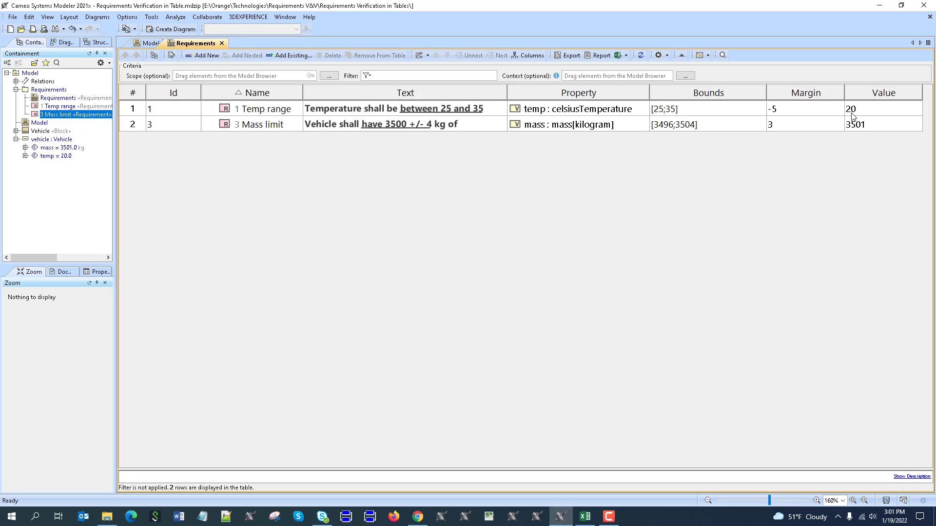
mouse_move(252, 114)
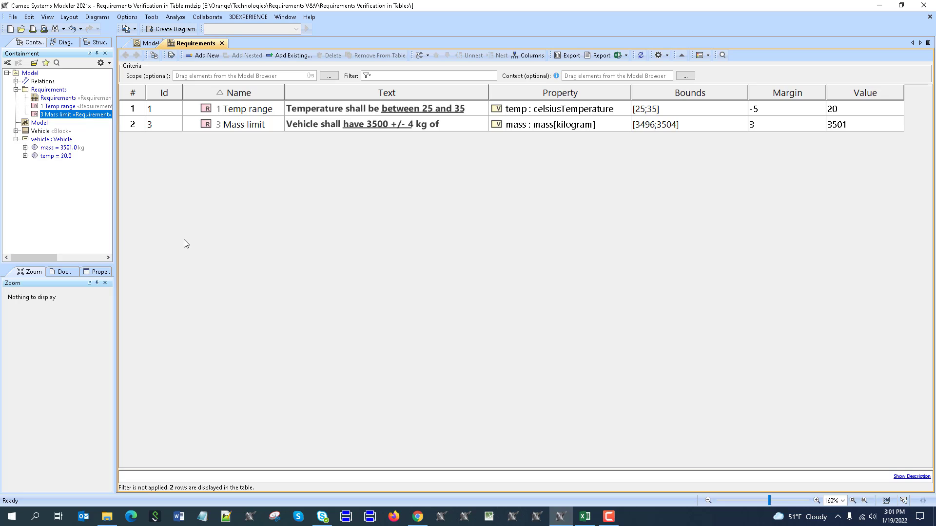
click(701, 55)
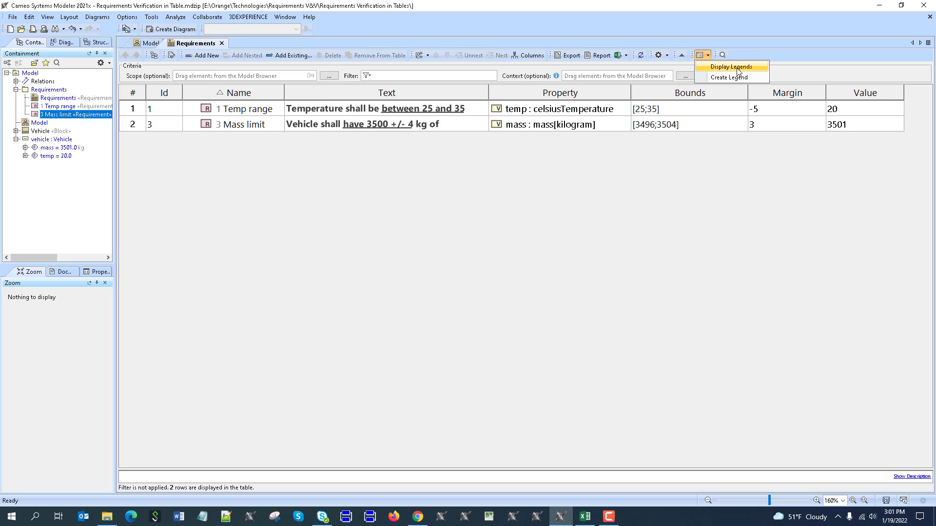
- Display the verification legend, marking Temp range failed and Mass limit passed
click(730, 67)
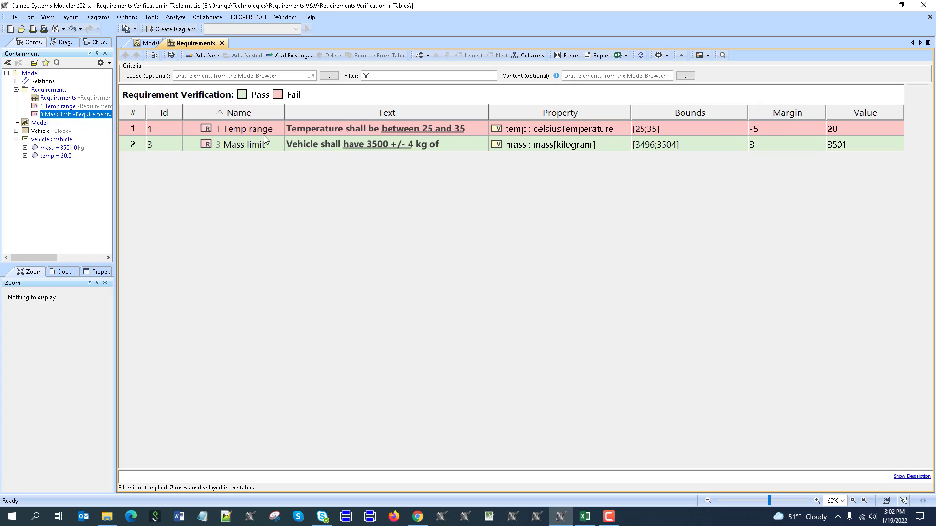
mouse_move(265, 140)
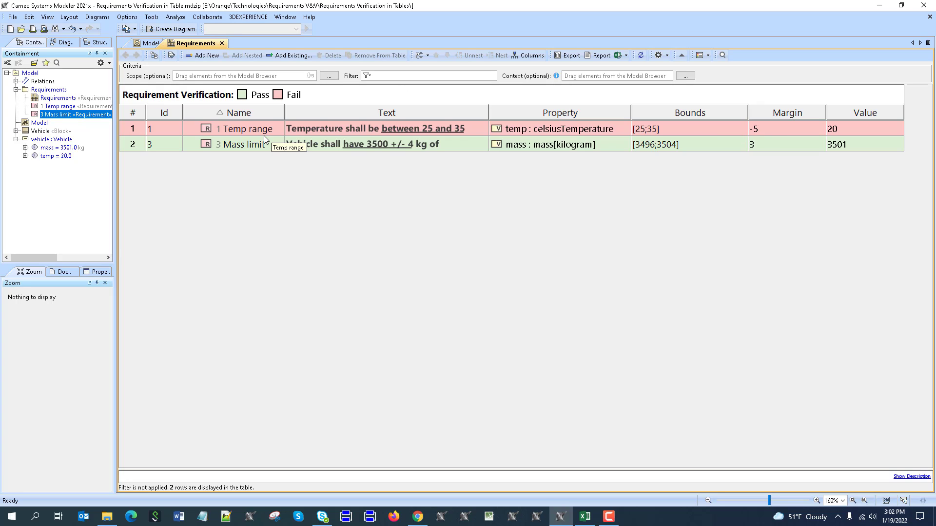
mouse_move(282, 154)
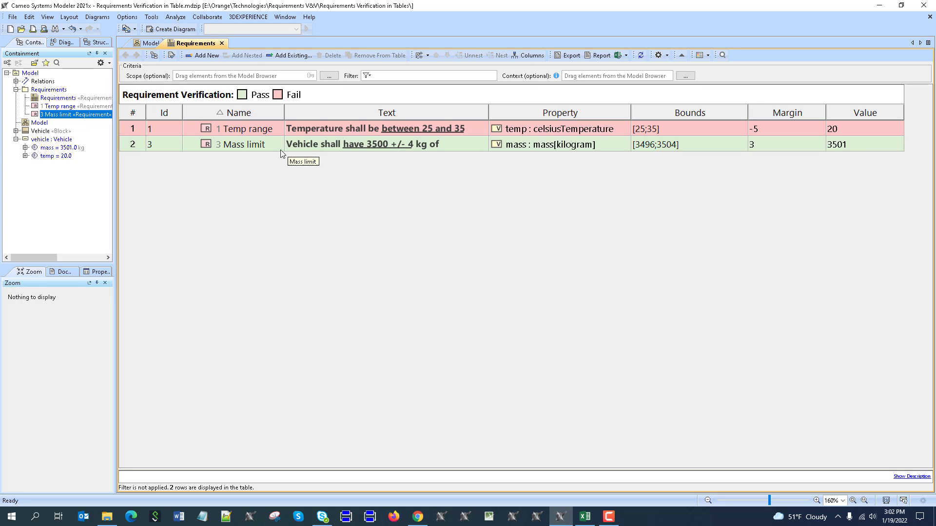
mouse_move(753, 149)
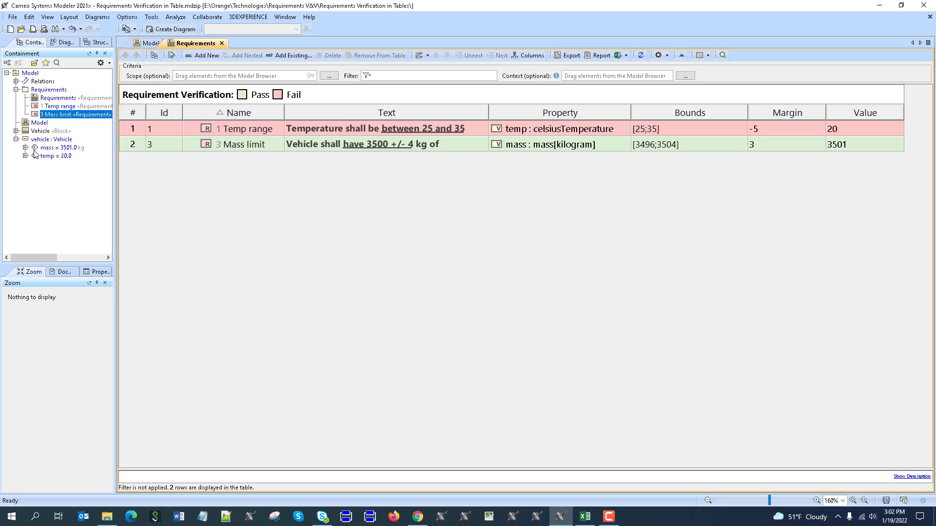
- Simulate the vehicle instance, change mass to 3600, and export the values back to it
right_click(51, 139)
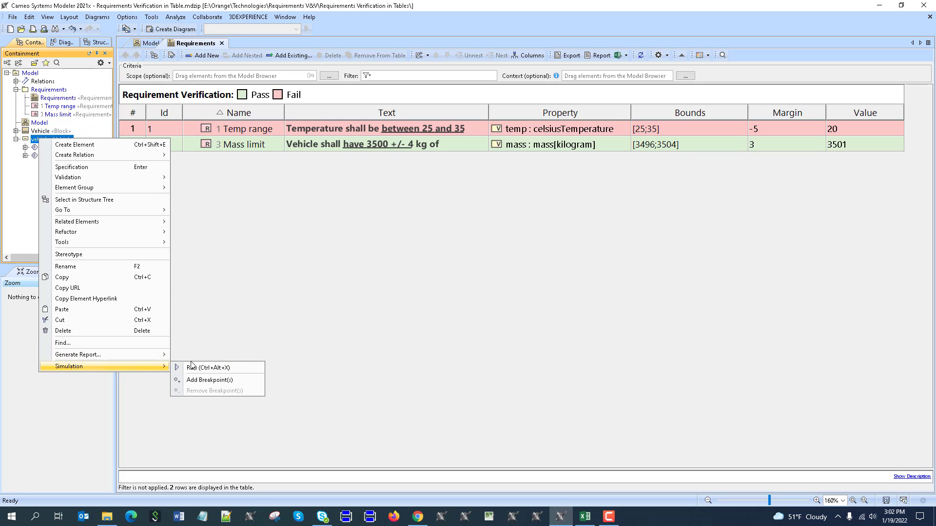
click(192, 367)
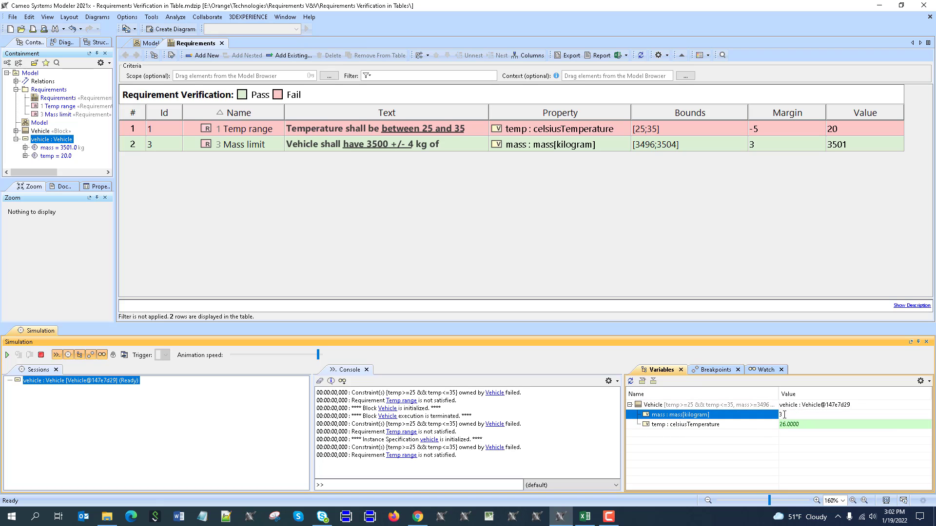
text(3600.0000)
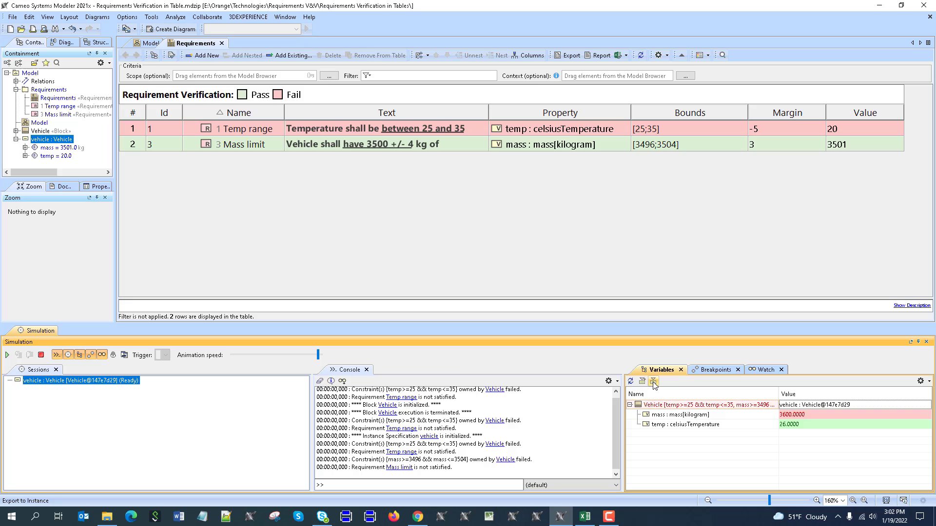
click(654, 381)
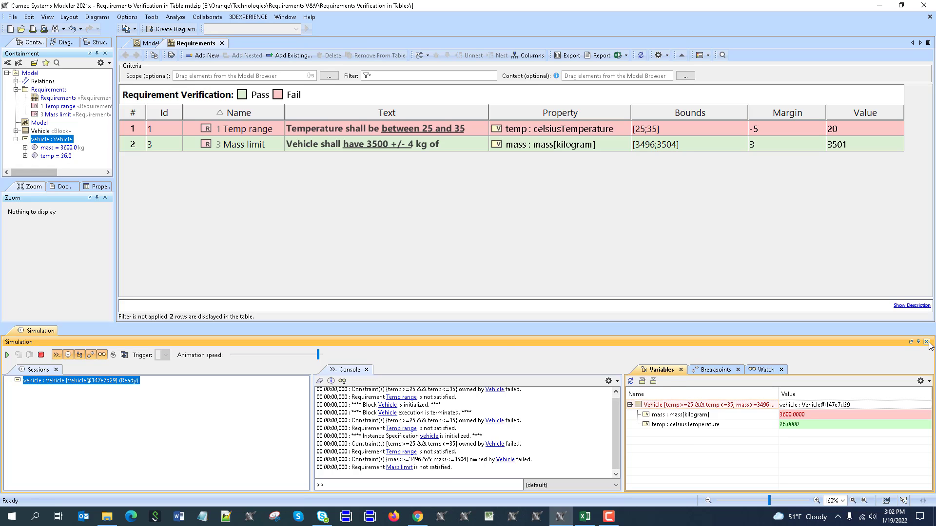
click(930, 342)
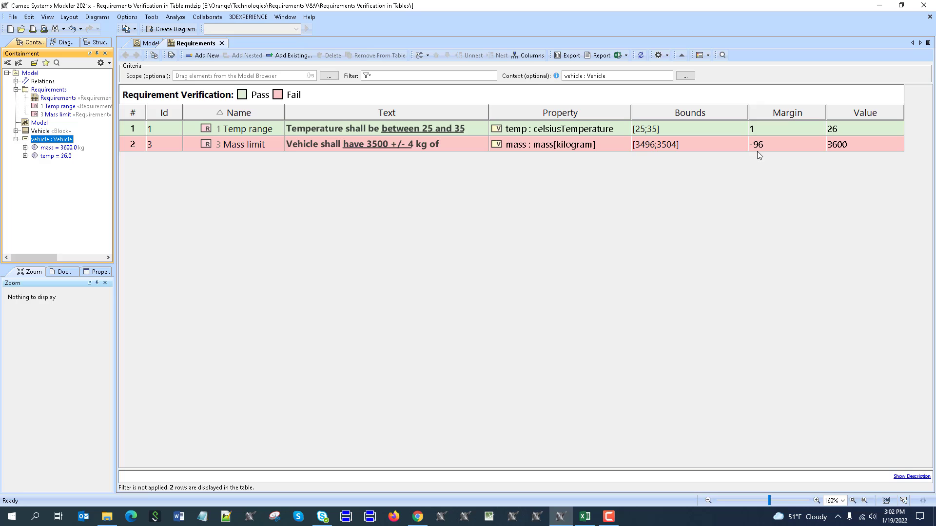
mouse_move(759, 130)
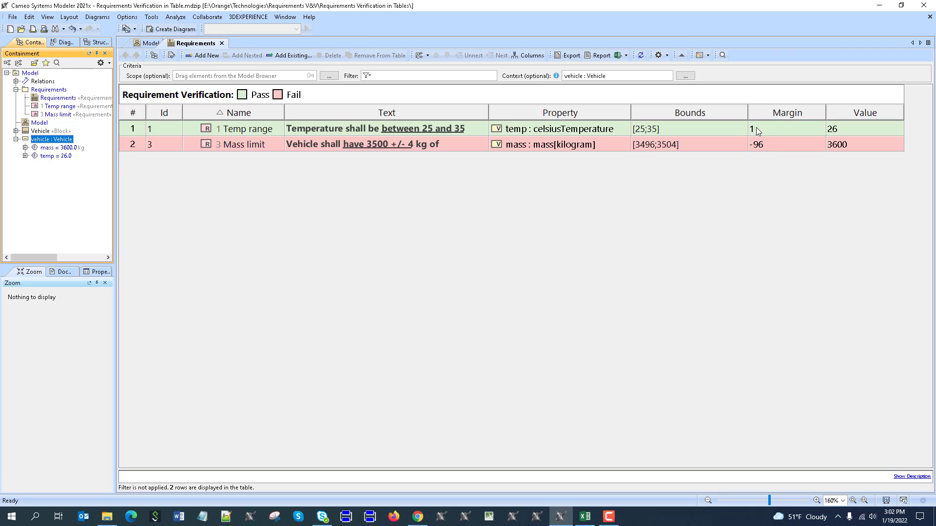
mouse_move(604, 85)
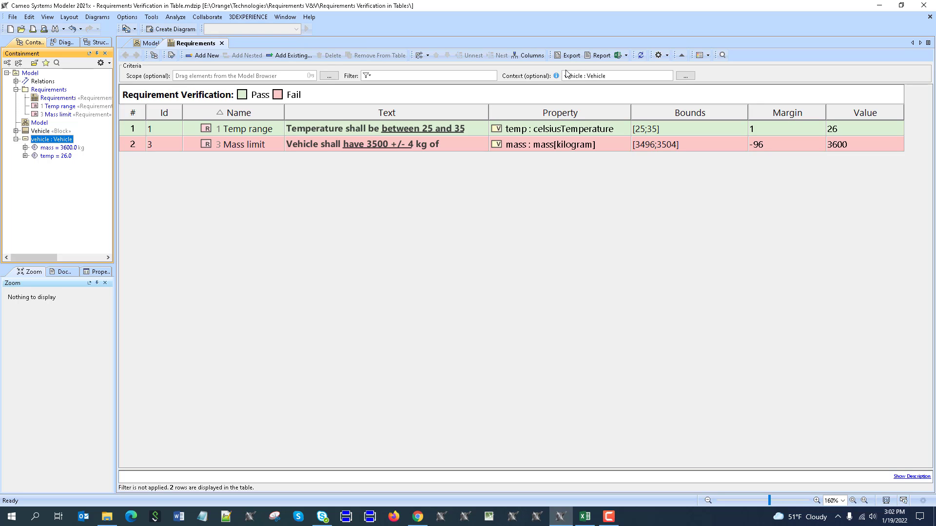
mouse_move(724, 160)
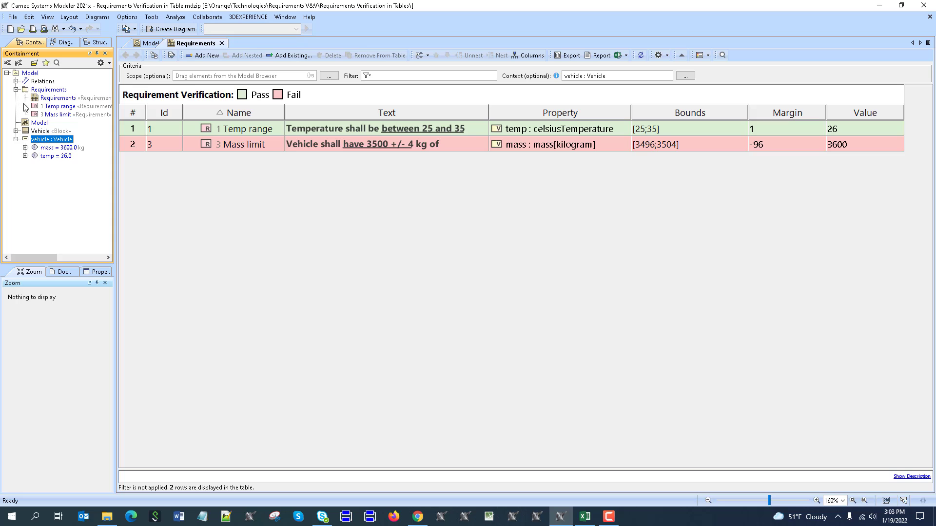
- Create a simulation configuration named 'Requirements V&V' in the Model package
click(29, 72)
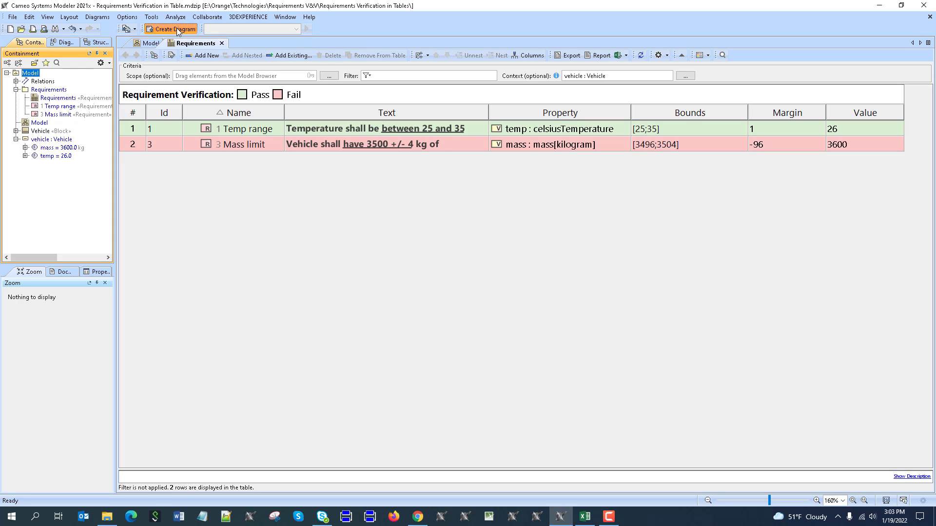
click(172, 29)
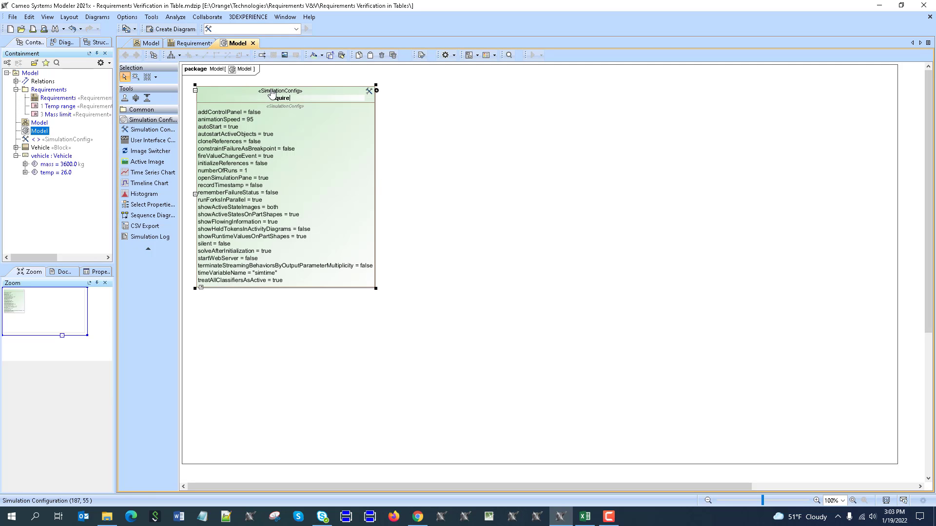
text(Requirements V&V)
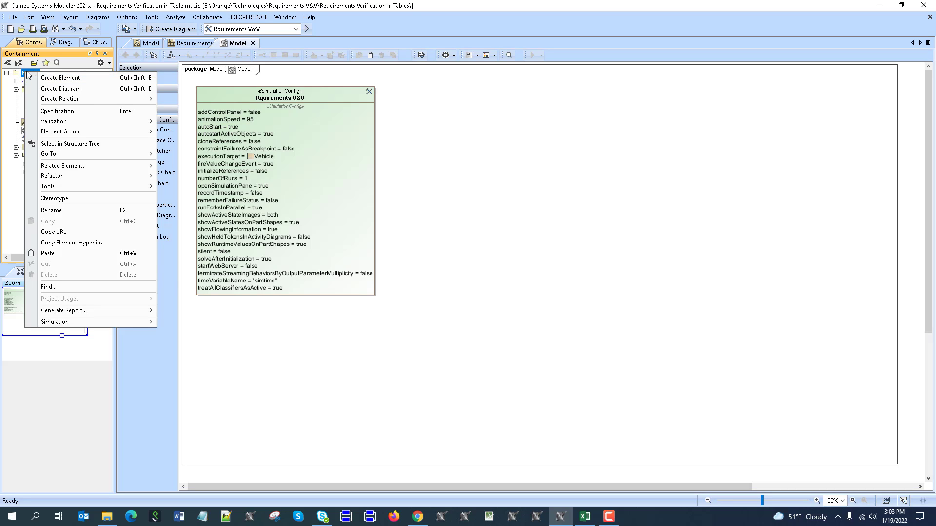
- Set the configuration's Result Location to the vehicle : Vehicle instance
click(284, 93)
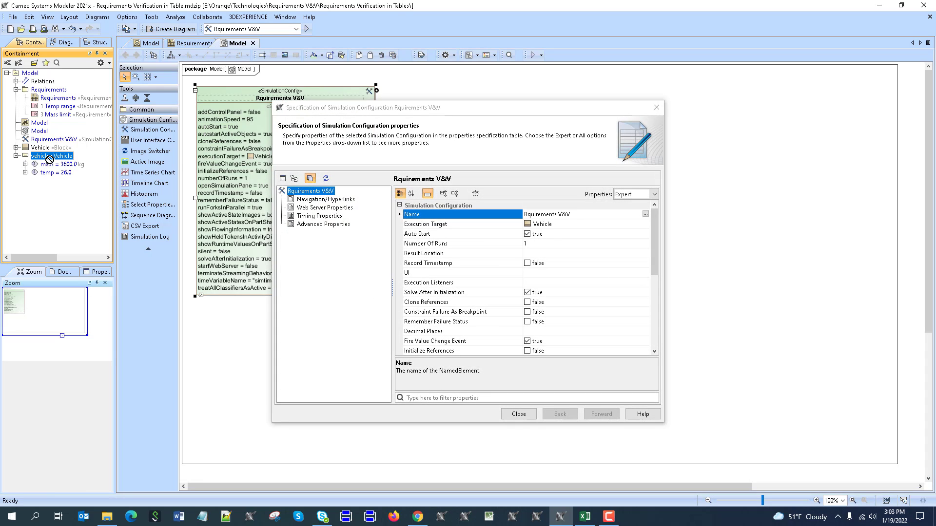
click(428, 233)
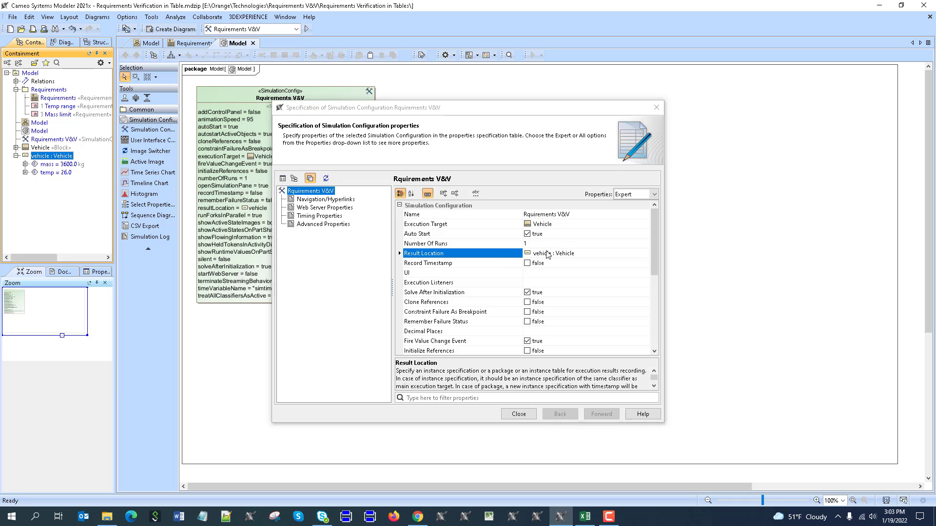
click(516, 414)
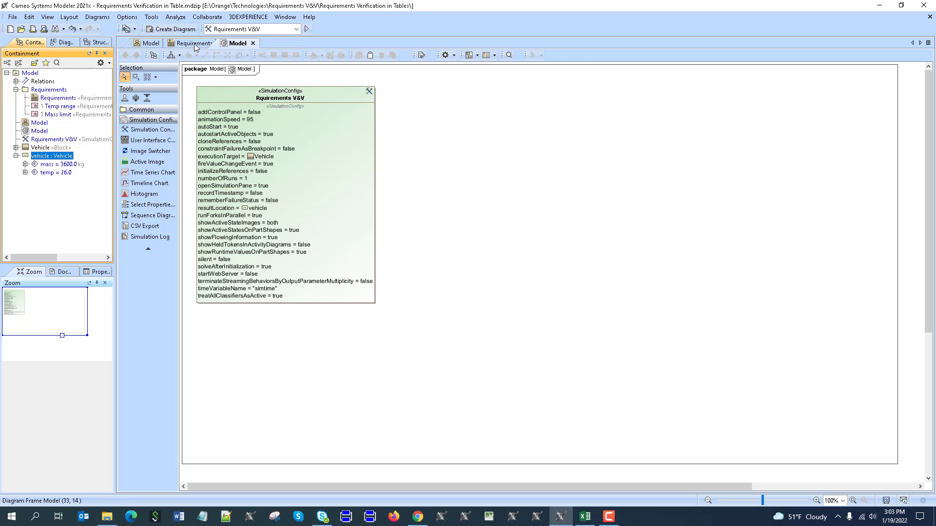
- Run Requirements V&V from the Requirements table, replacing the old execution, then terminate it
click(194, 42)
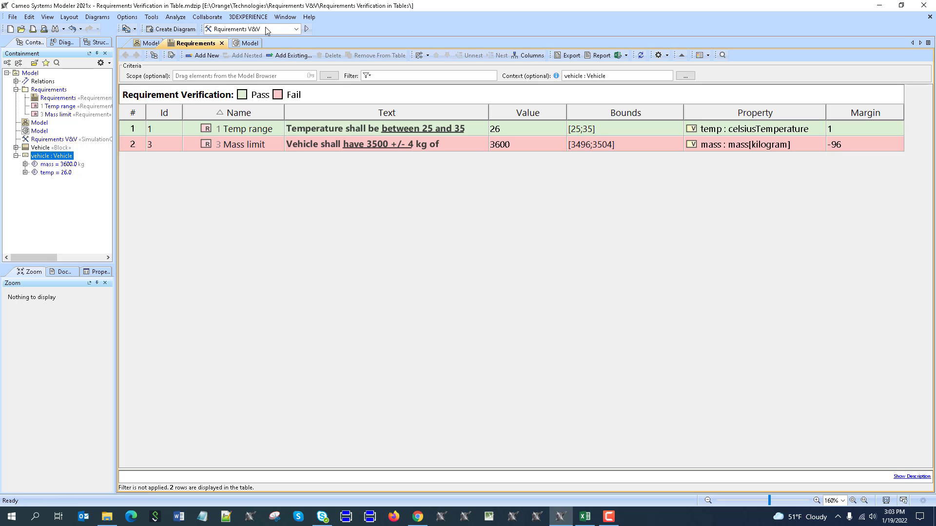
click(305, 29)
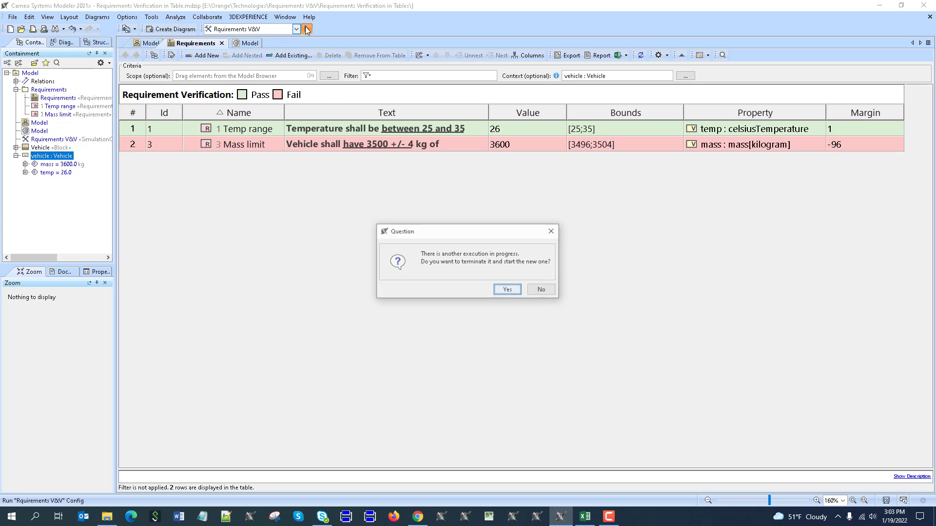
click(505, 289)
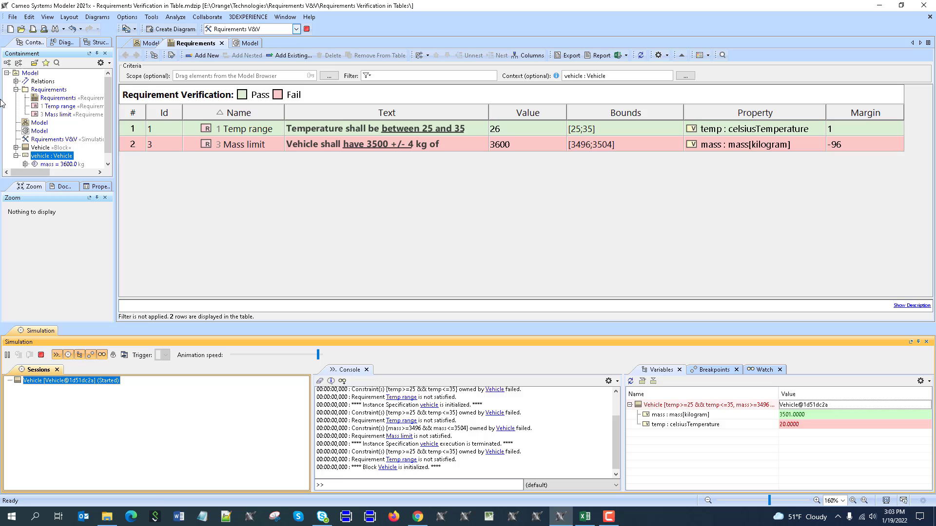
click(40, 355)
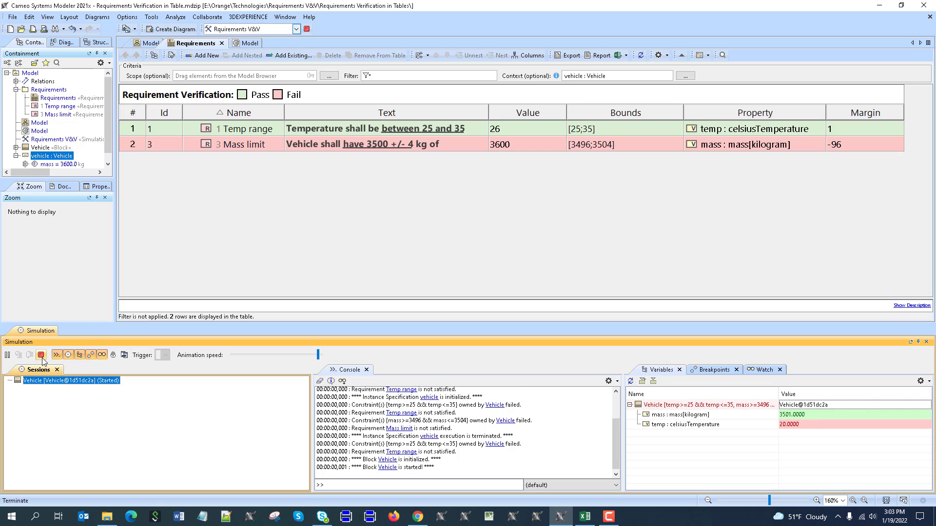
click(41, 354)
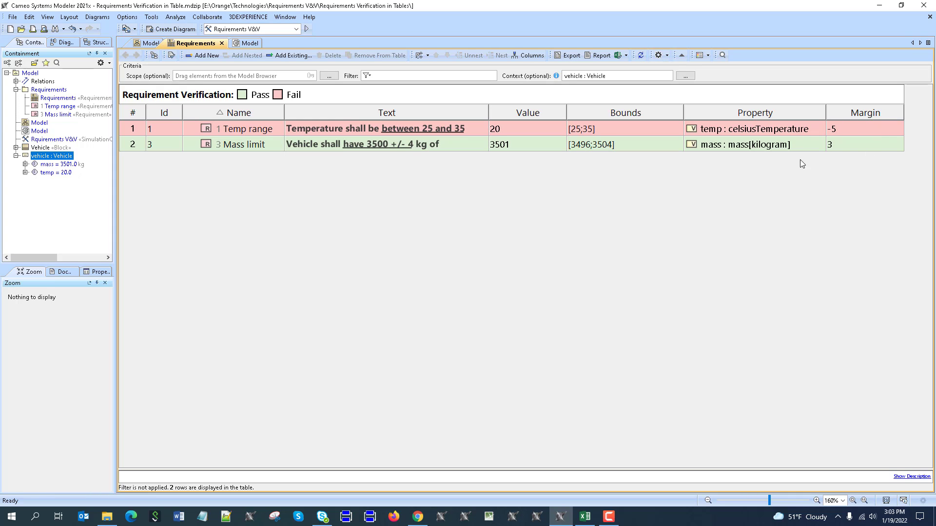
mouse_move(43, 178)
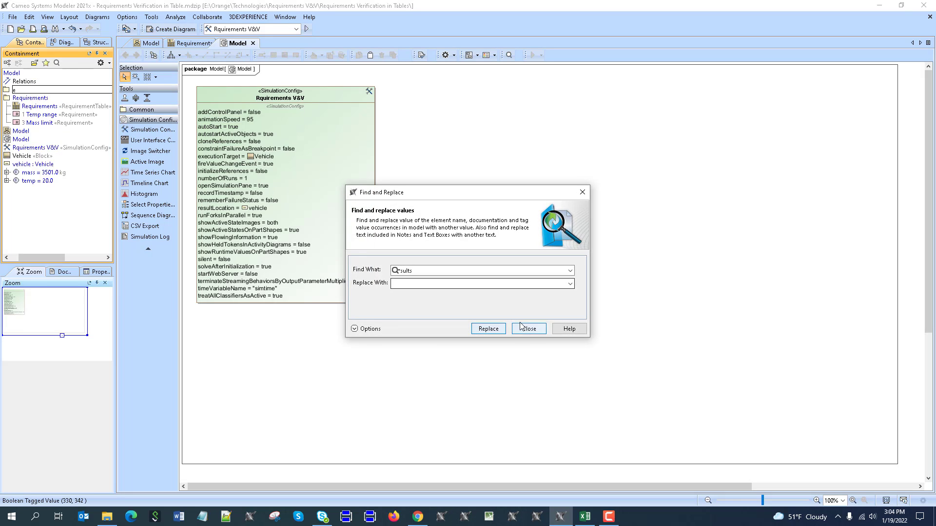
- Set SimulationConfig to store results in the Results package with Record Timestamp true
click(527, 328)
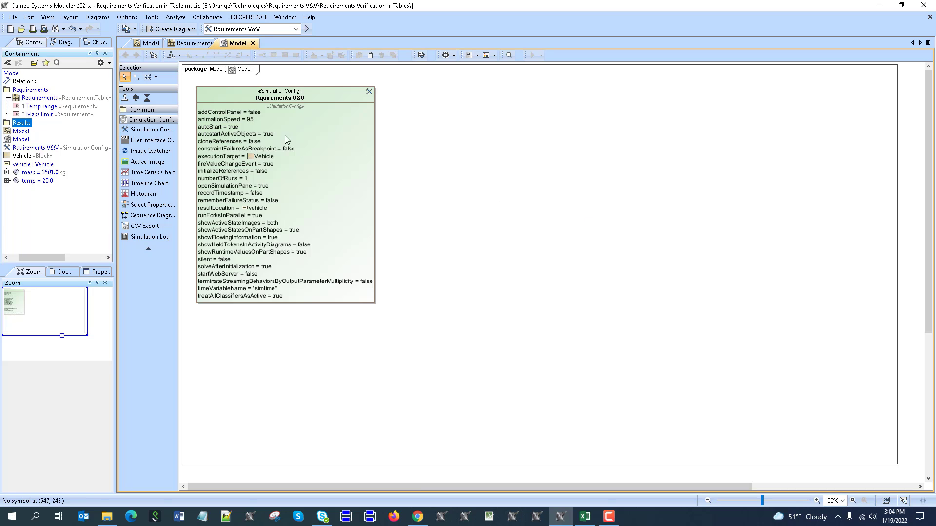
double_click(285, 97)
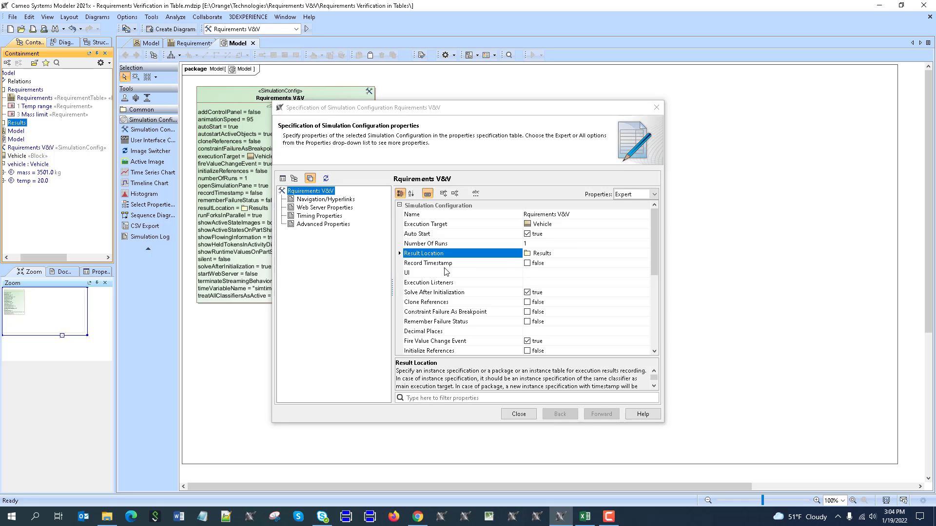
click(517, 414)
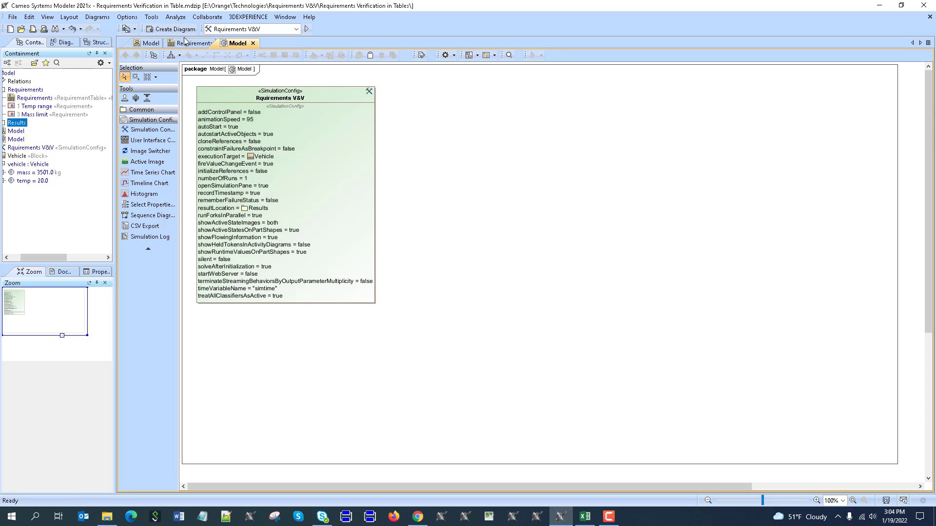
click(194, 42)
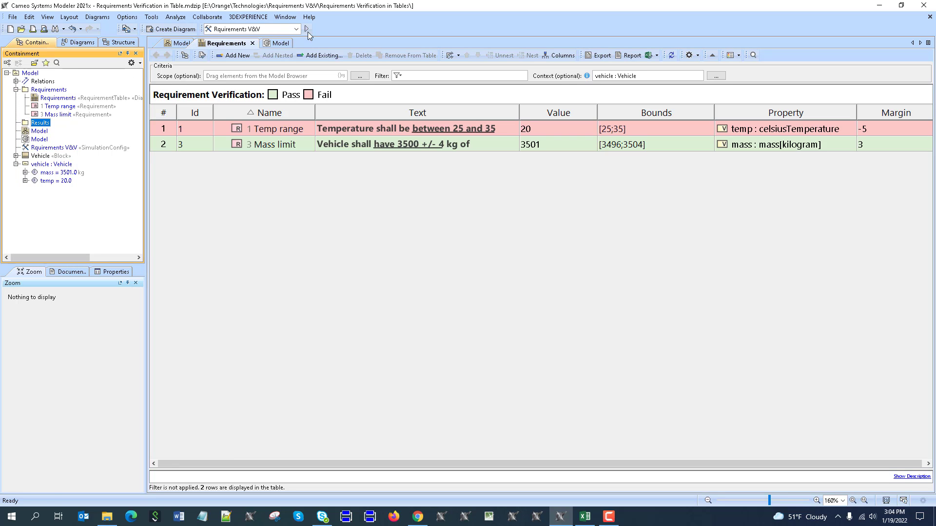
- Rerun and stop Requirements V&V, then set the timestamped vehicle result as table Context
click(306, 29)
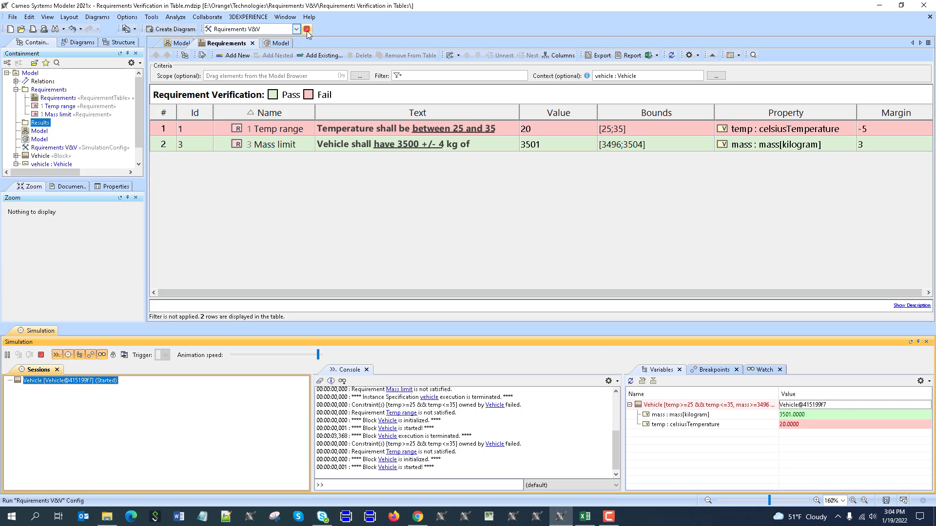
click(307, 30)
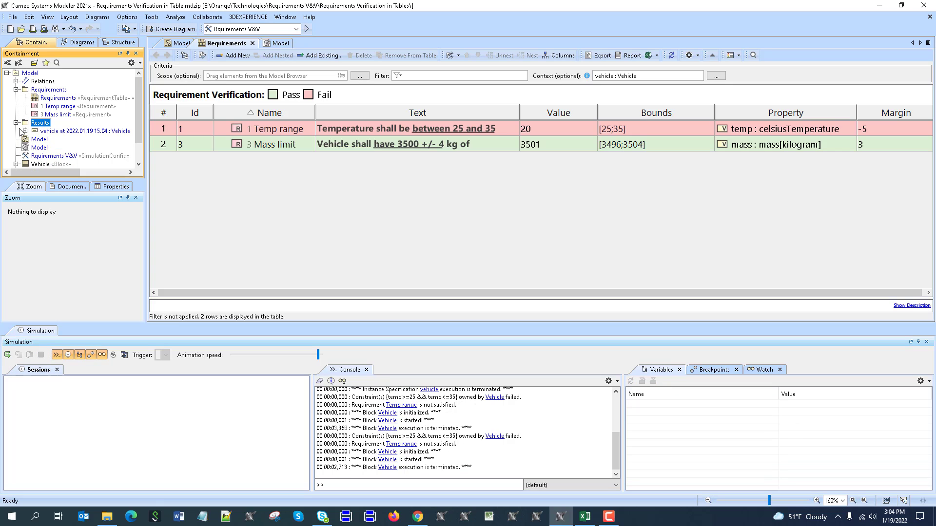
click(82, 131)
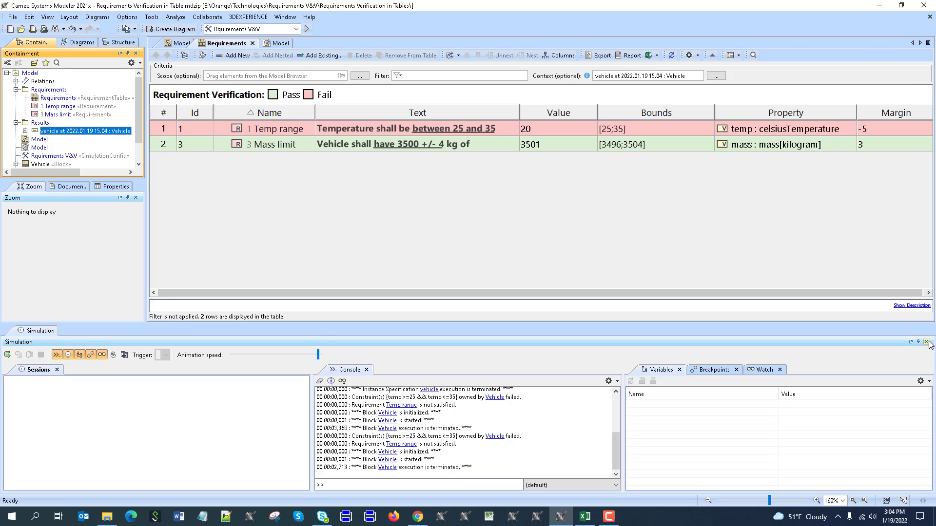
click(930, 342)
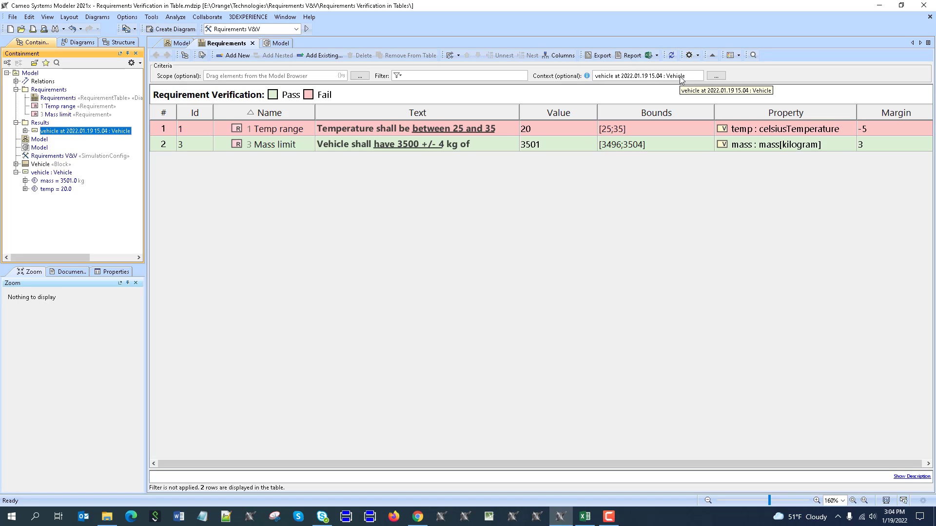
click(558, 128)
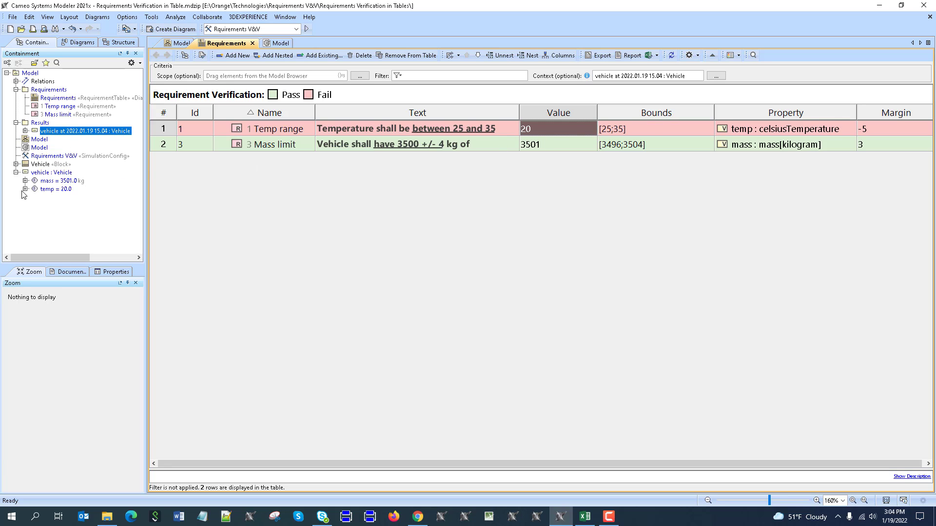
mouse_move(26, 194)
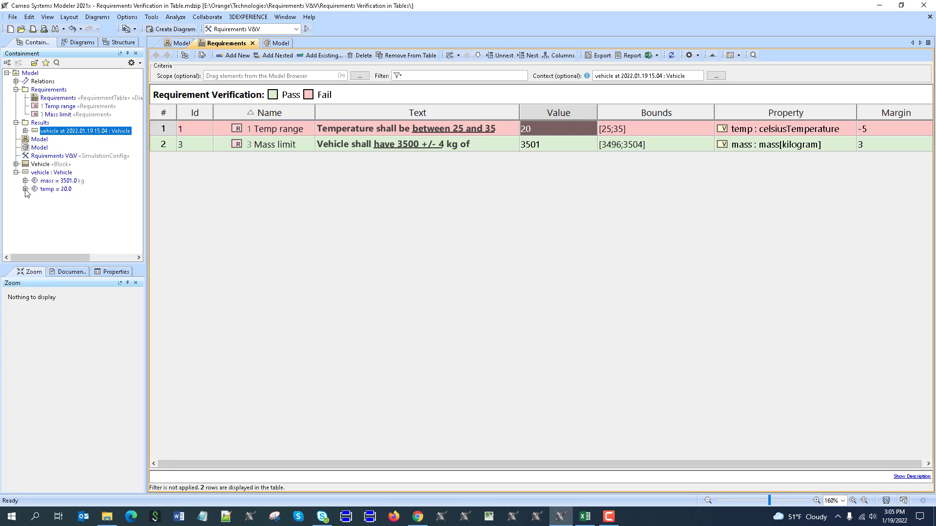
mouse_move(504, 147)
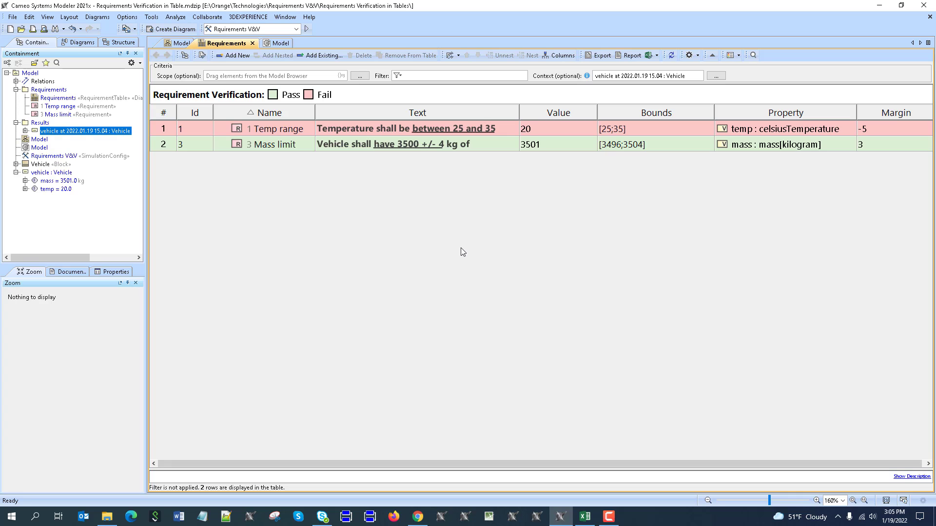
click(647, 55)
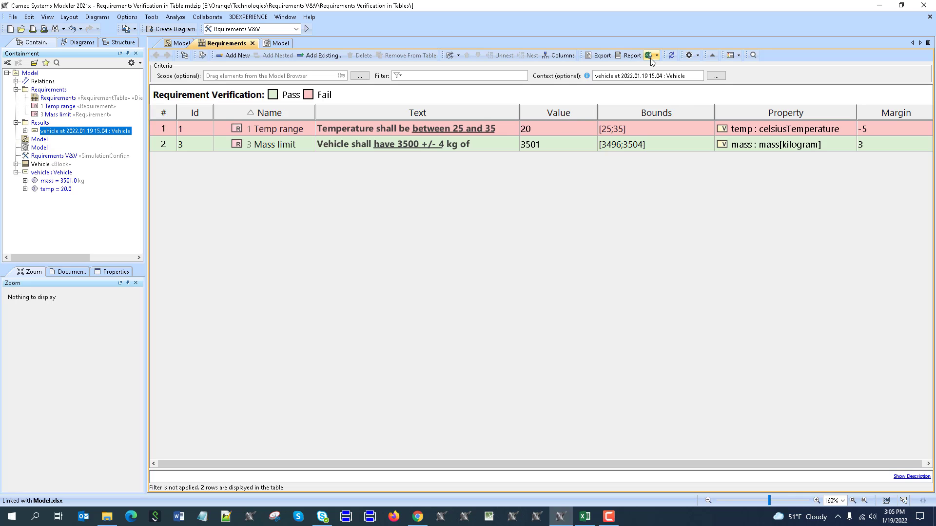
click(649, 55)
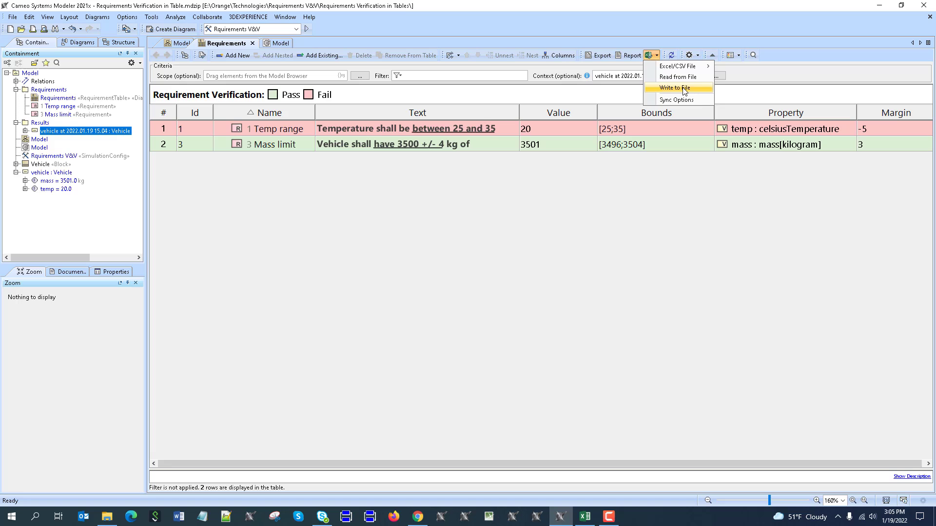
click(672, 87)
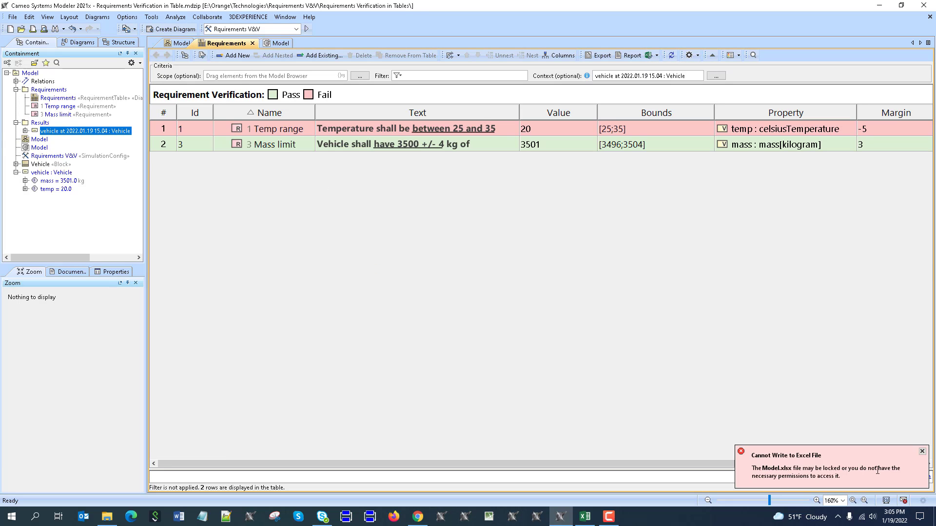
mouse_move(824, 394)
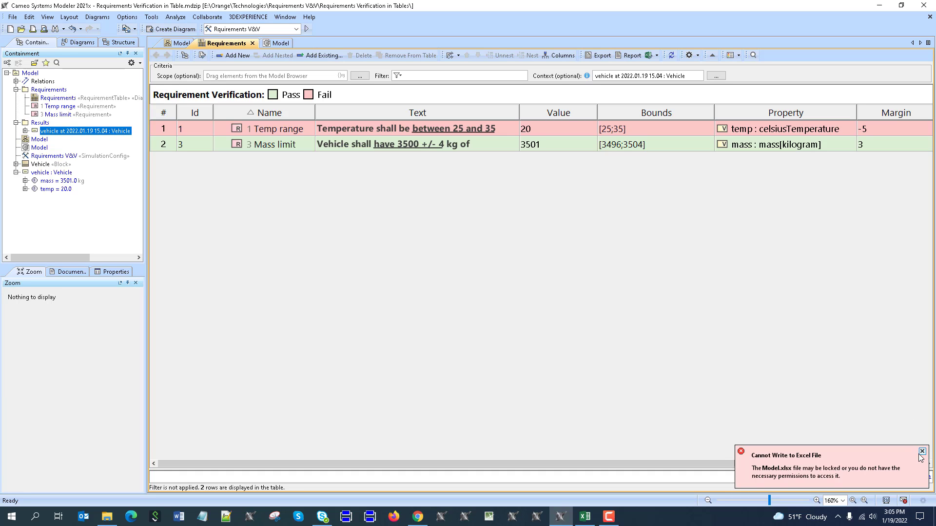
click(921, 451)
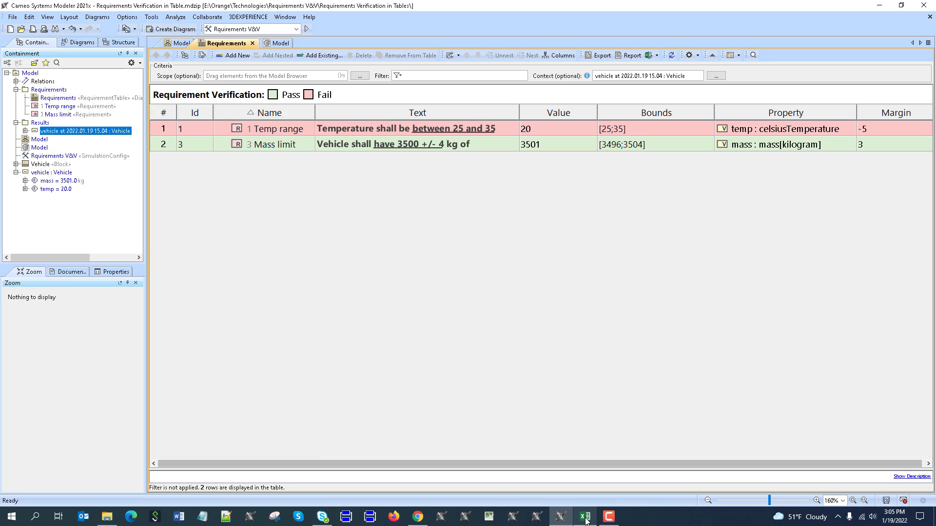
- Open Model.xlsx with its Value, Bounds, Property and Margin columns from File Explorer
click(584, 517)
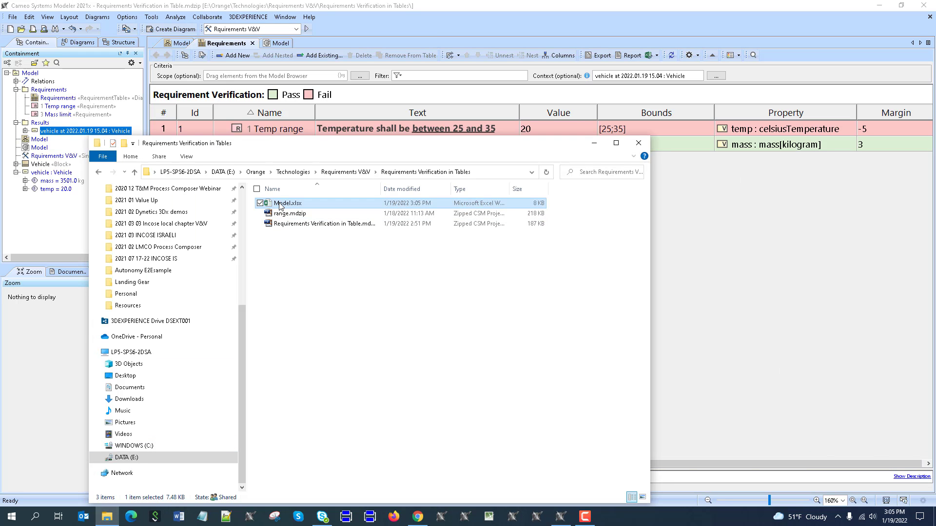
double_click(288, 203)
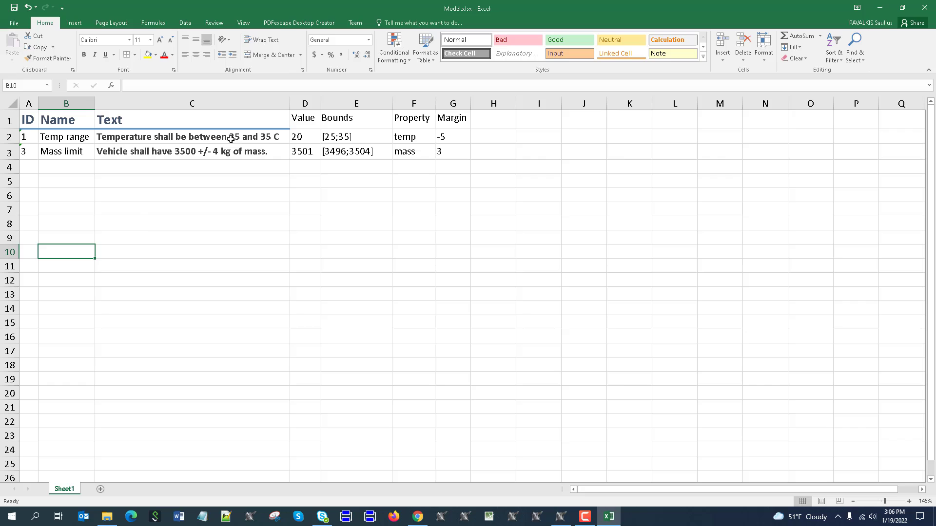
- Close Excel after reviewing Sheet1 of Model.xlsx
double_click(192, 137)
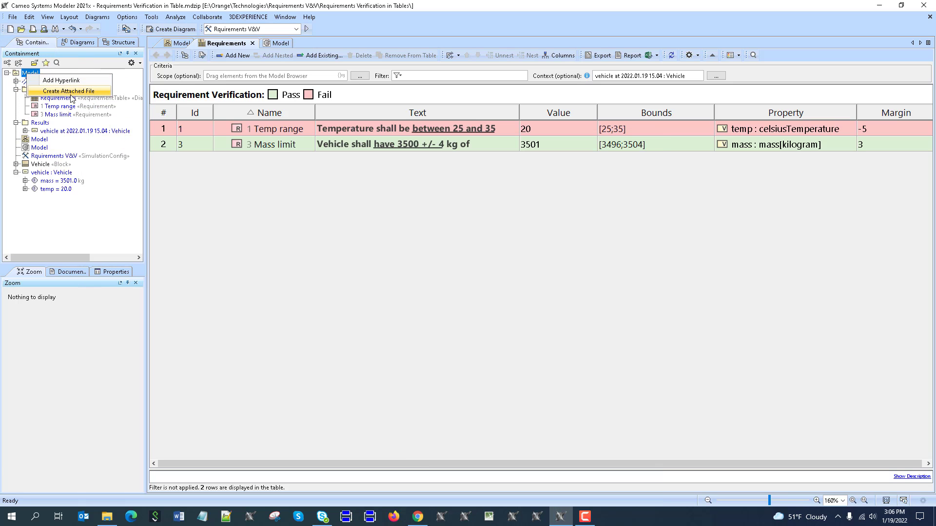
- Attach Model.xlsx to the Model package and open the table's Excel/CSV Sync Options
click(67, 90)
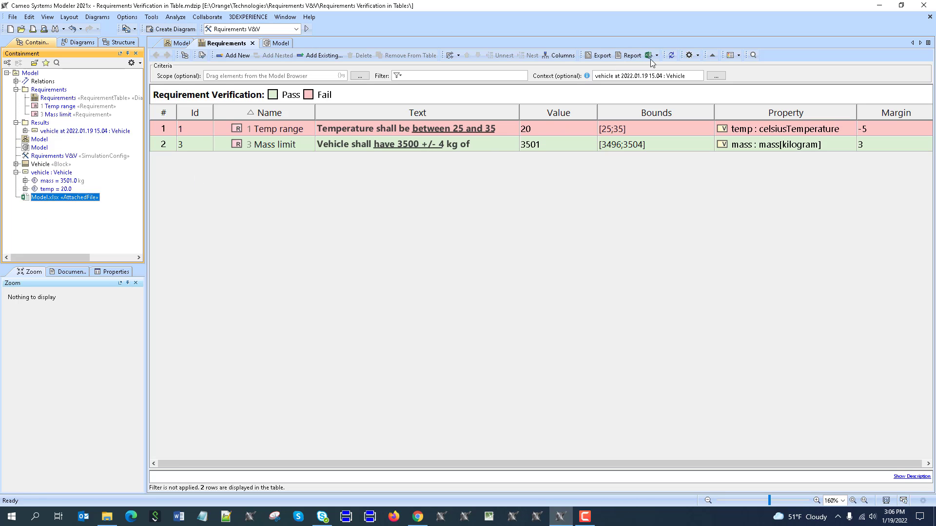
click(649, 55)
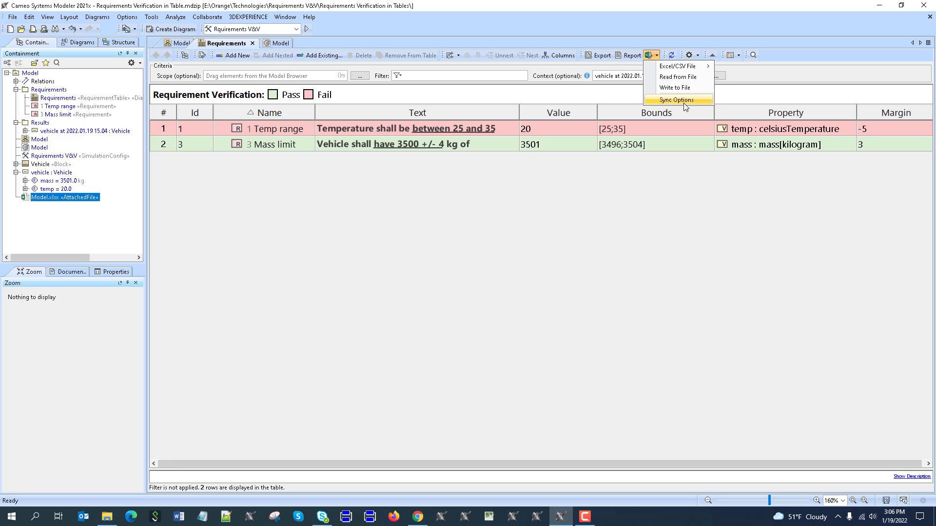
click(676, 99)
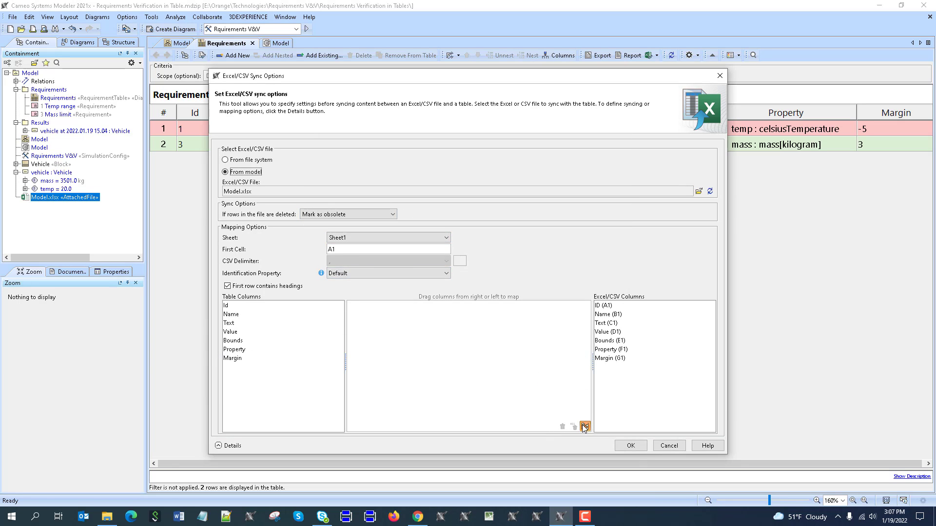
- Delete the Margin, Property, Bounds and Value mappings, keeping Id, Name and Text
click(584, 426)
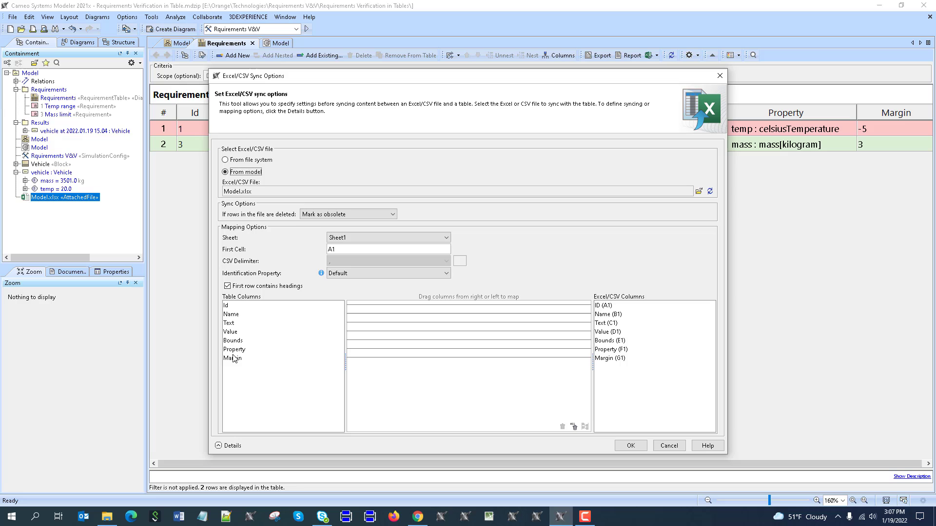
click(233, 357)
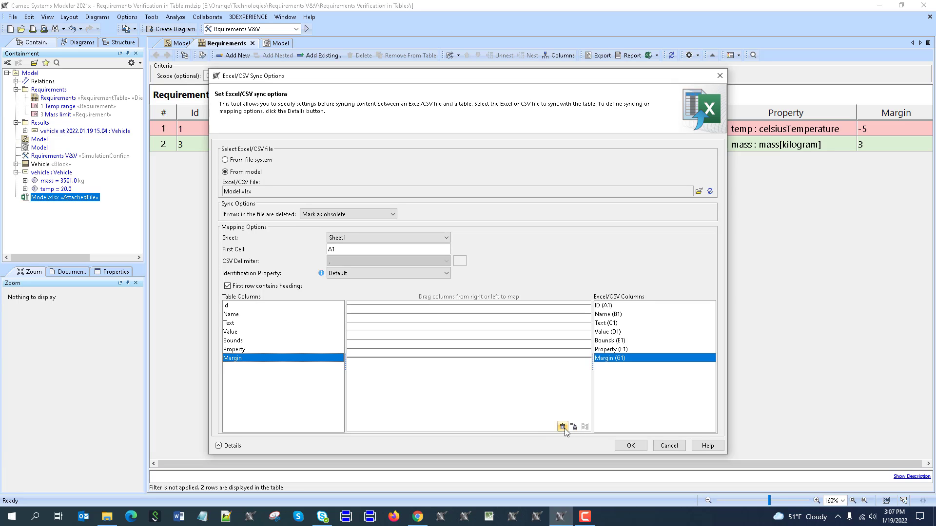
click(562, 427)
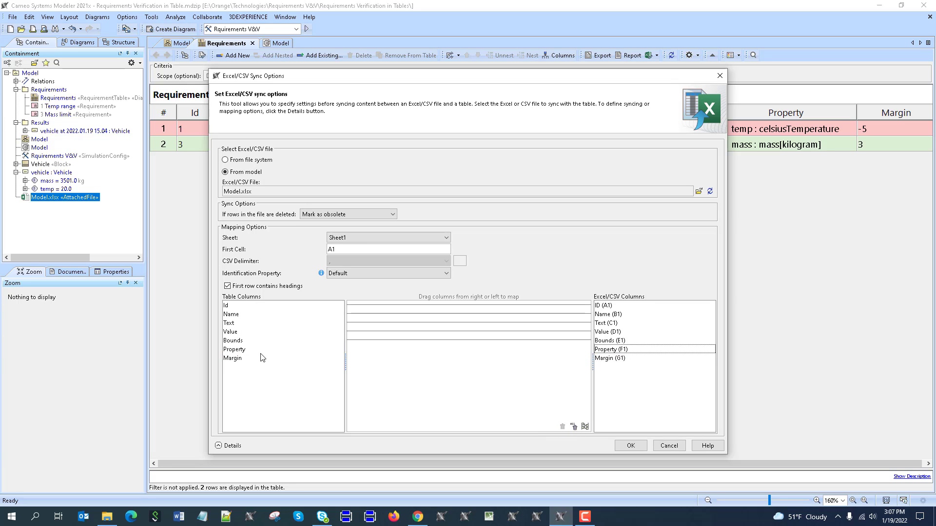
click(609, 340)
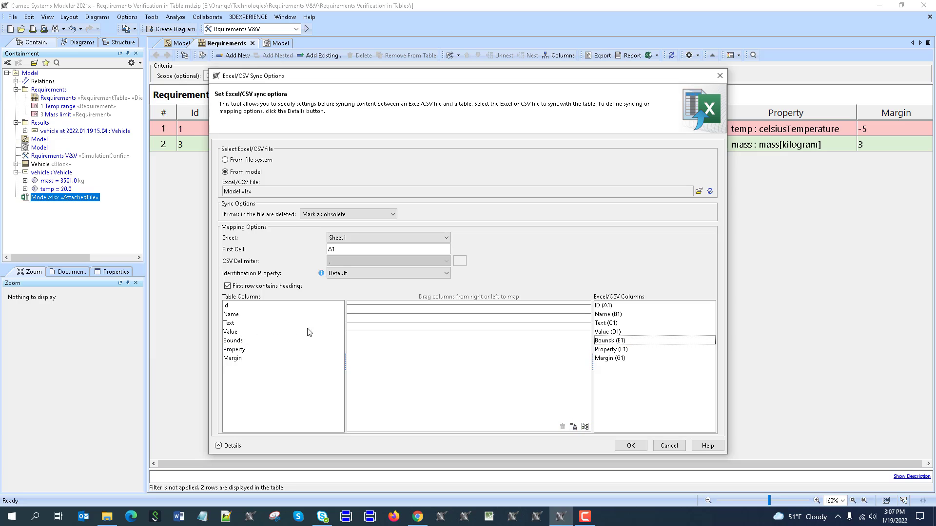
click(609, 332)
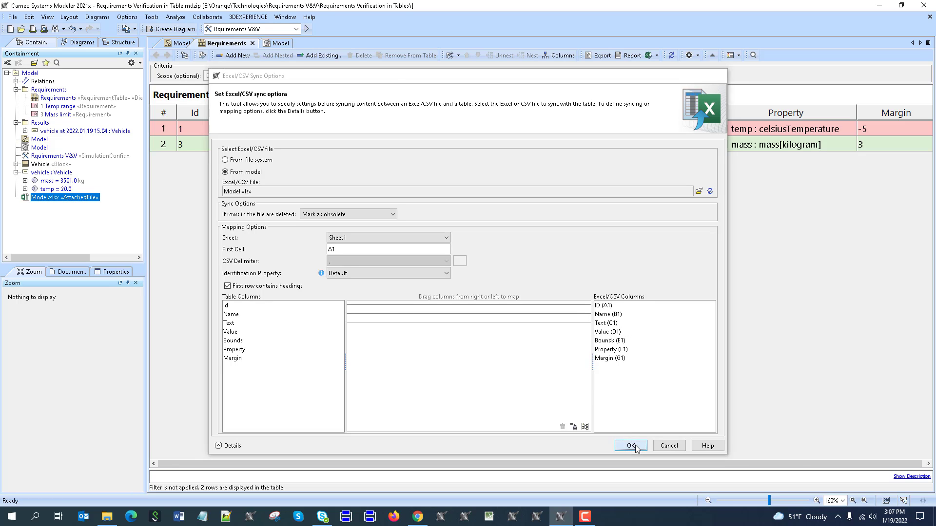
click(630, 445)
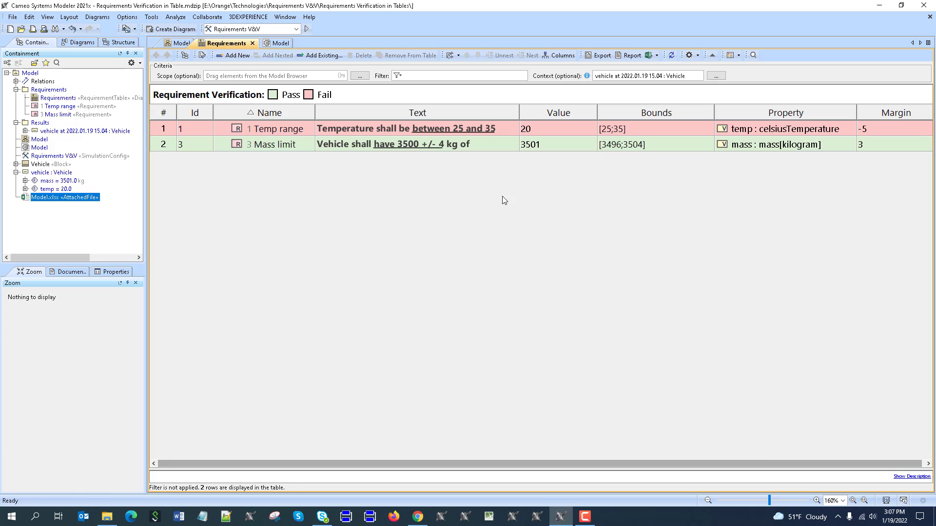
- Read Model.xlsx so Temp range becomes 20–35, and hide the Excel Import Status legend
click(649, 55)
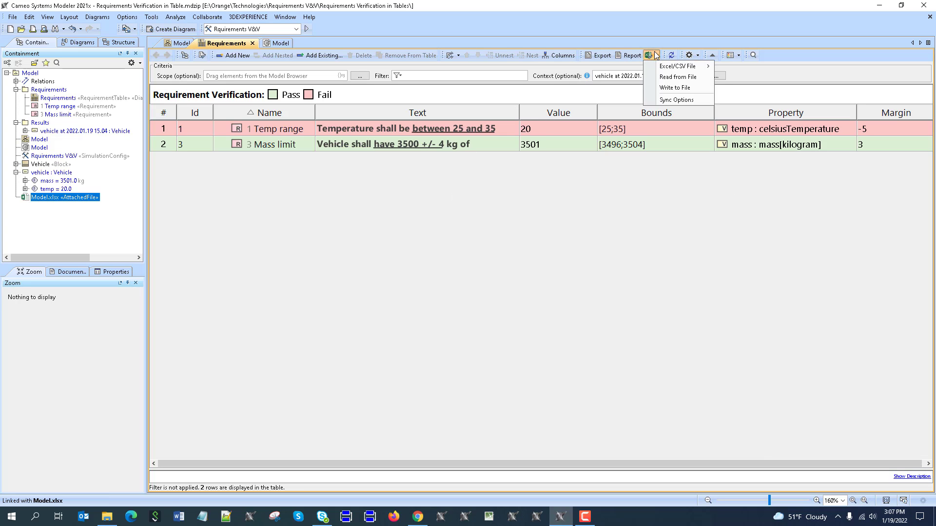
mouse_move(678, 87)
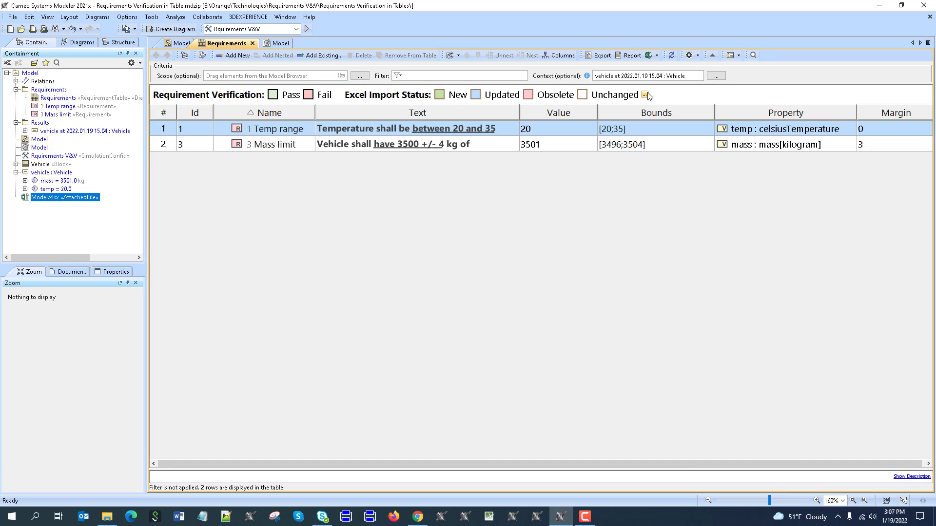
click(644, 94)
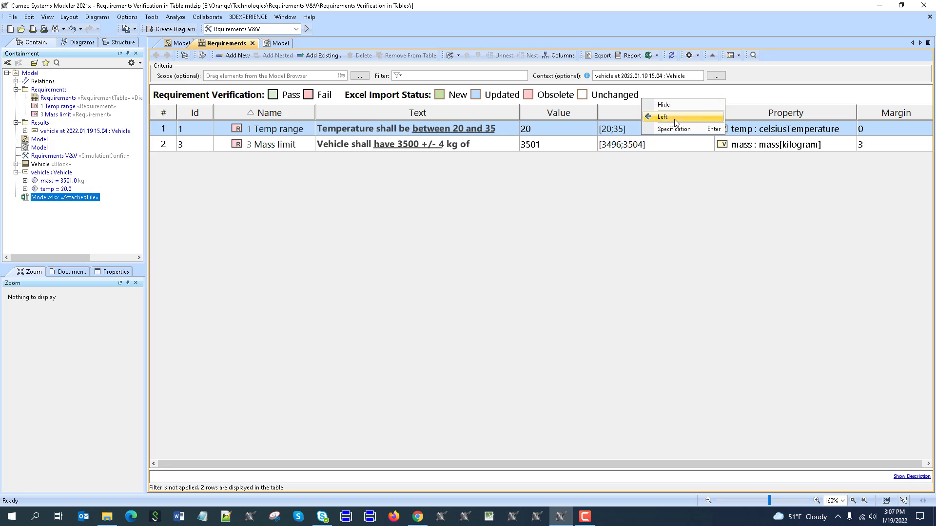
click(662, 116)
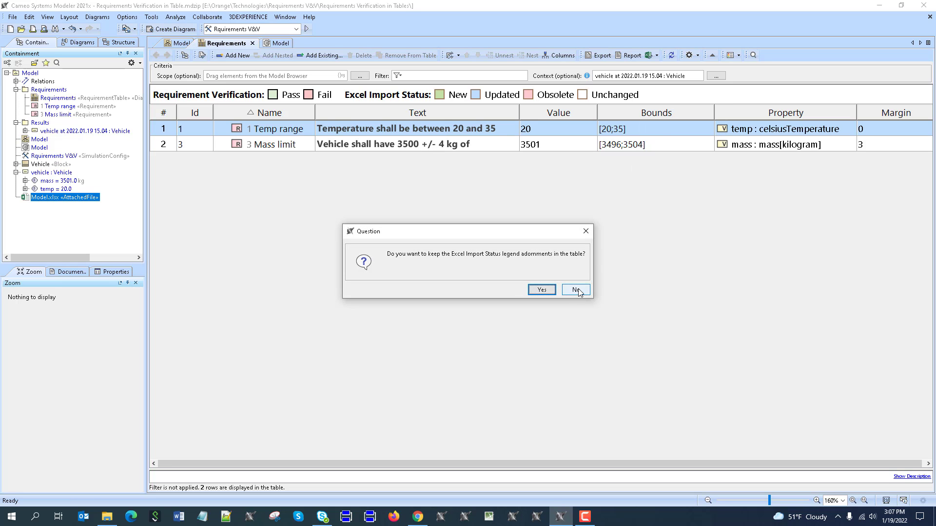
click(575, 290)
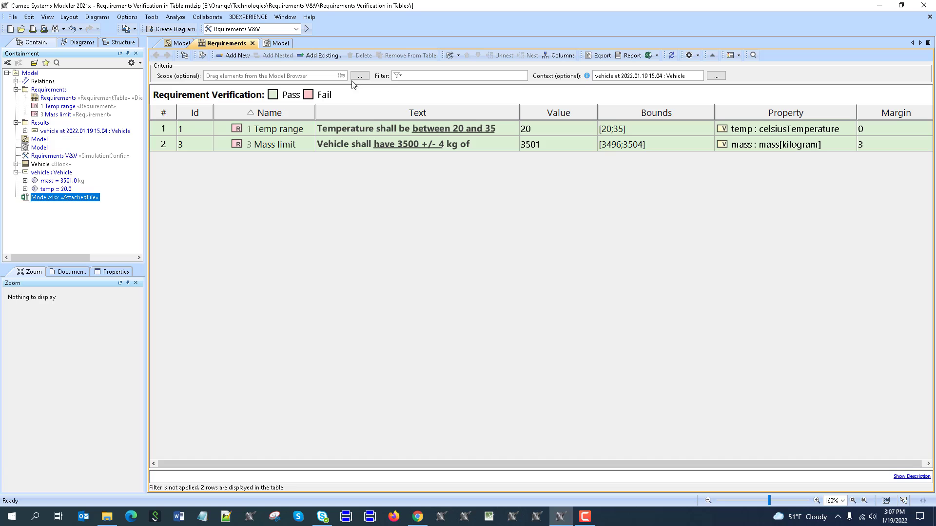
mouse_move(396, 342)
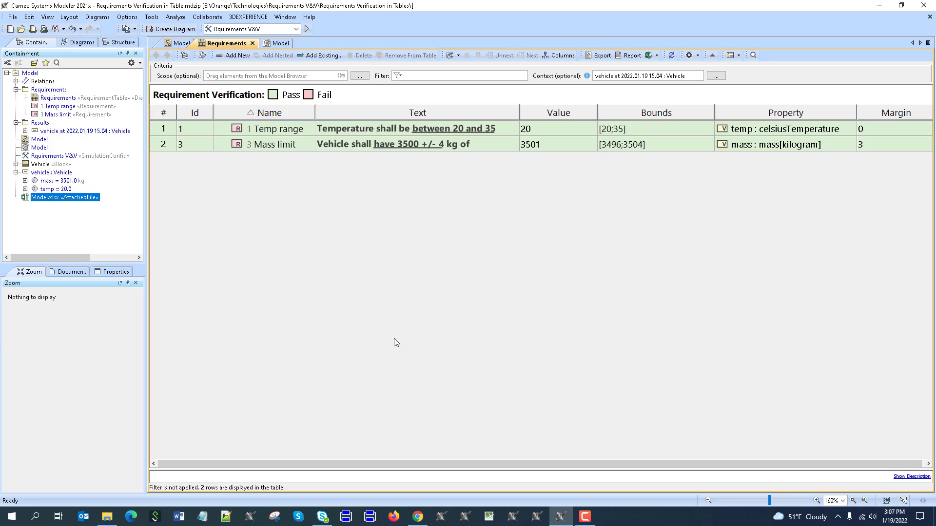
mouse_move(500, 154)
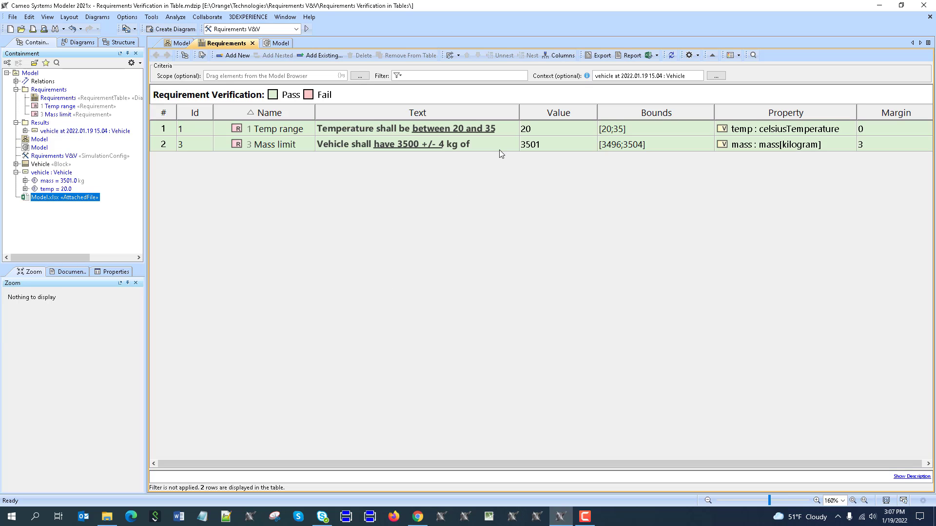
mouse_move(570, 140)
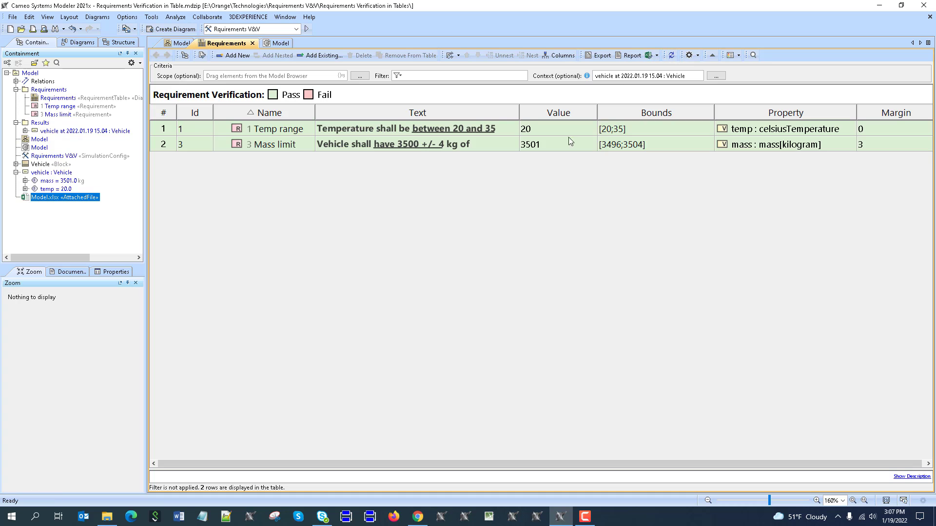
click(406, 144)
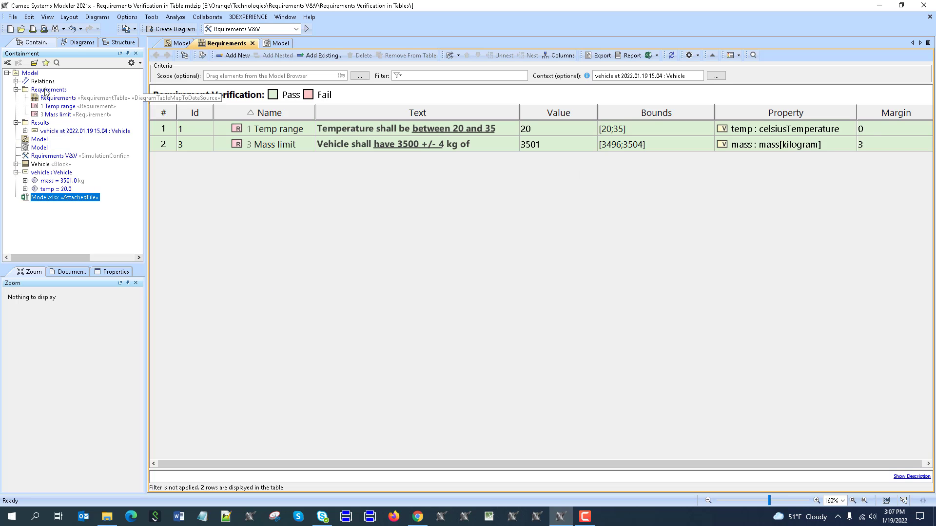
click(649, 55)
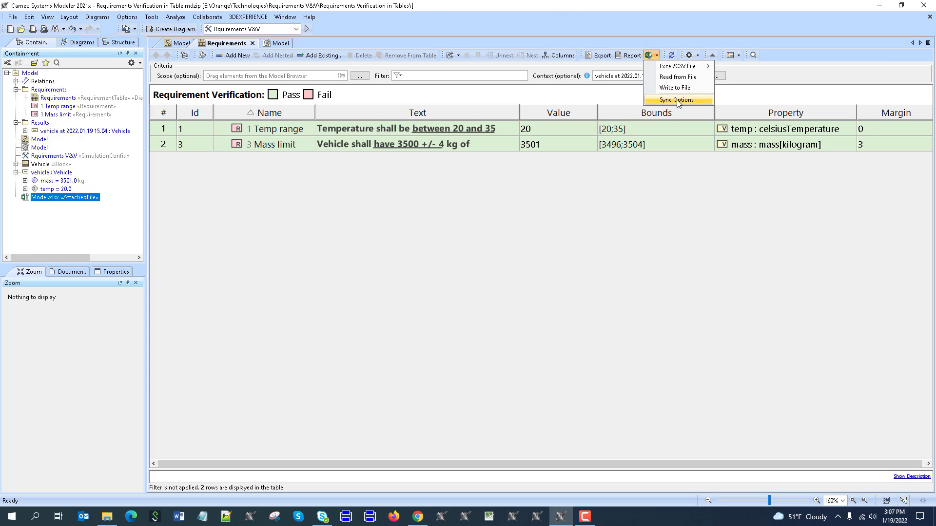
click(676, 99)
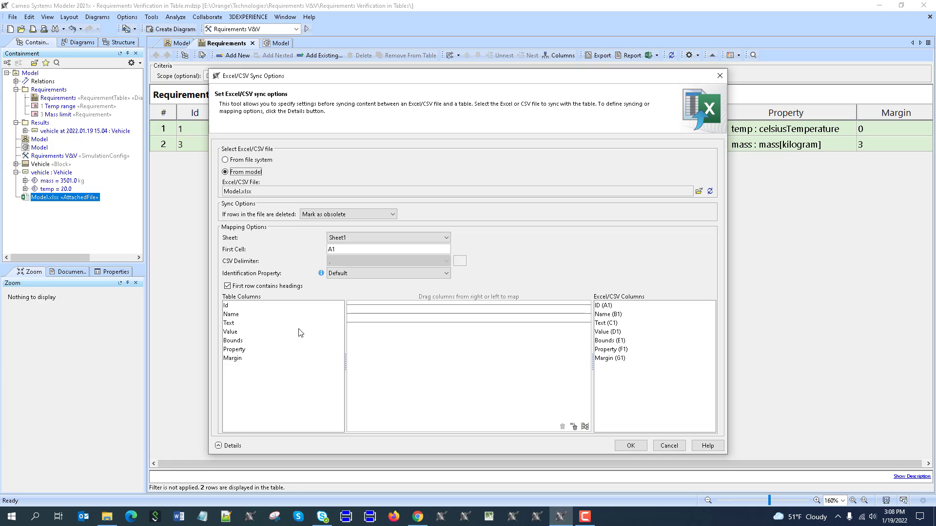
mouse_move(272, 351)
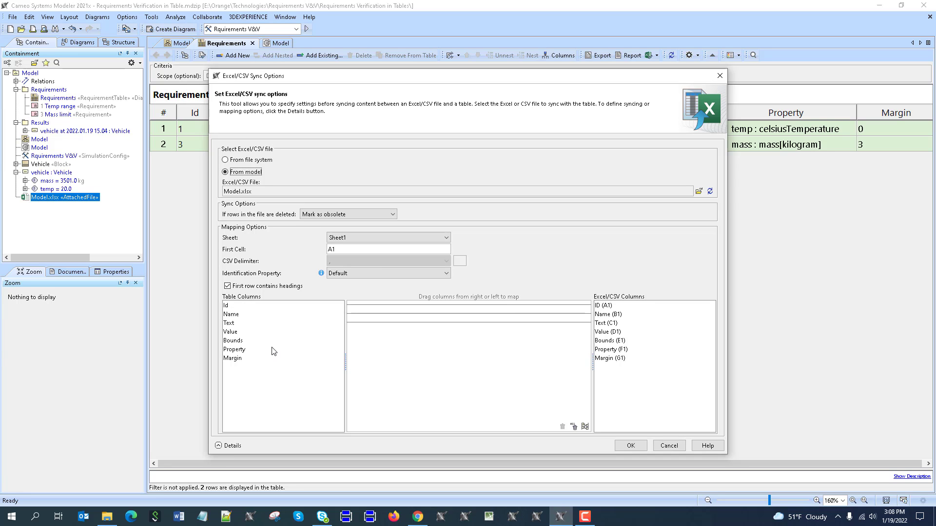
mouse_move(655, 456)
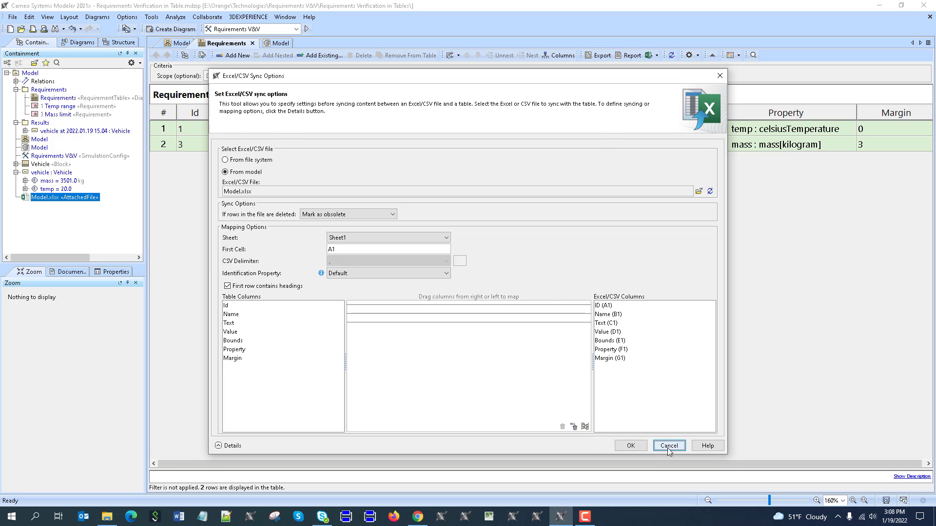
click(667, 446)
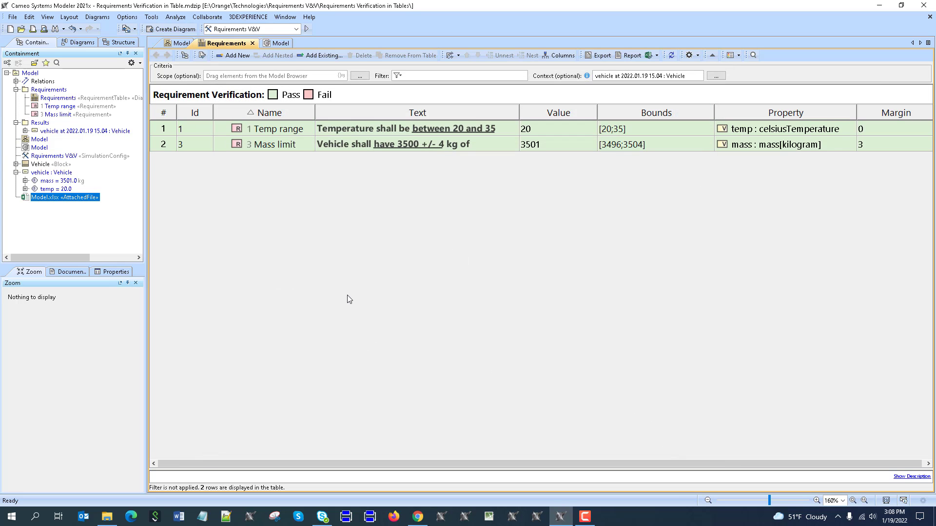
mouse_move(106, 112)
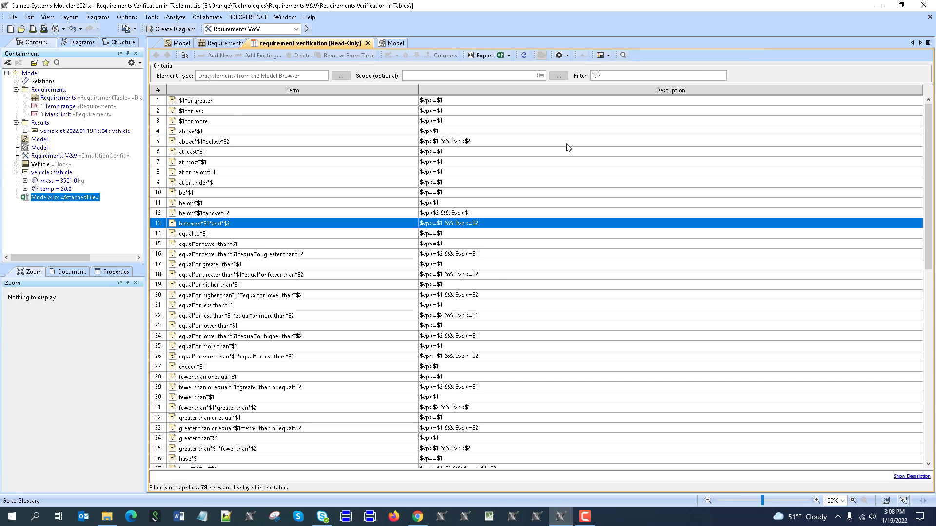
- Scroll through the 78 glossary condition terms, then return to the Requirements table
scroll(down, 3)
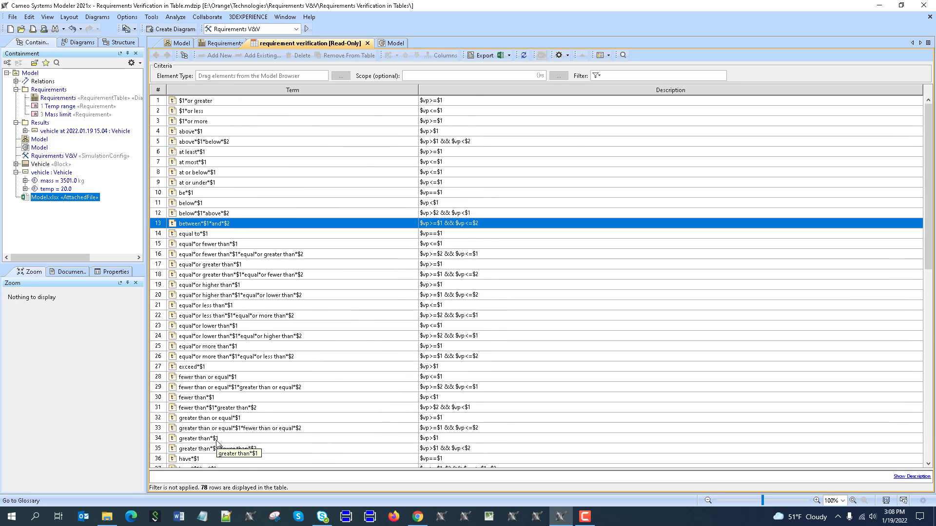
scroll(down, 3)
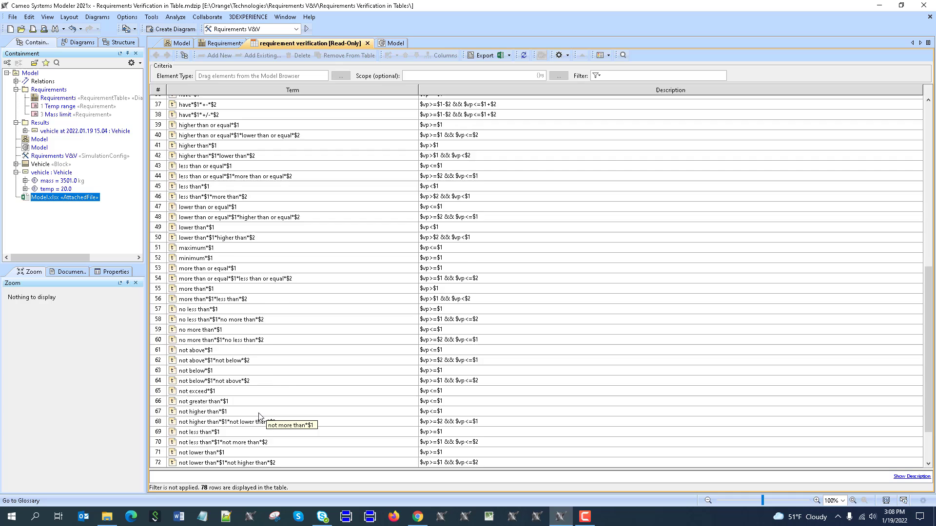
click(226, 43)
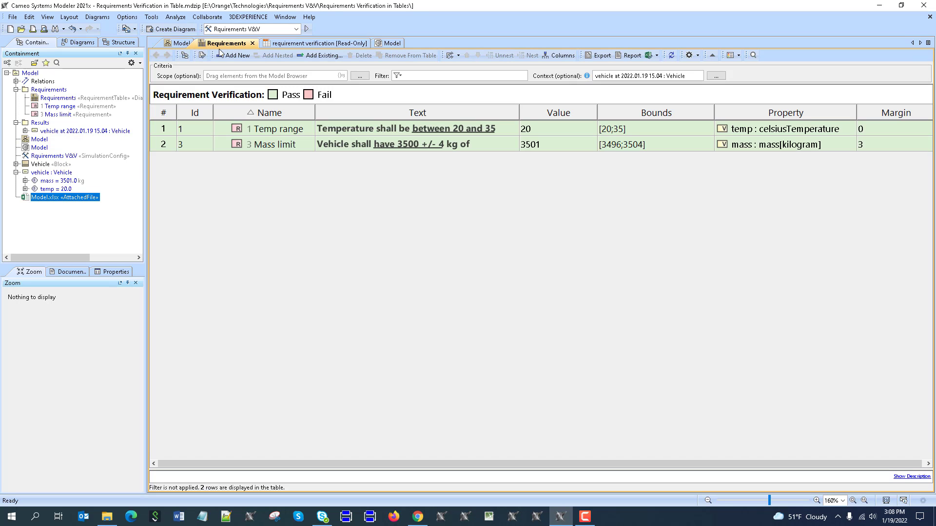
mouse_move(829, 170)
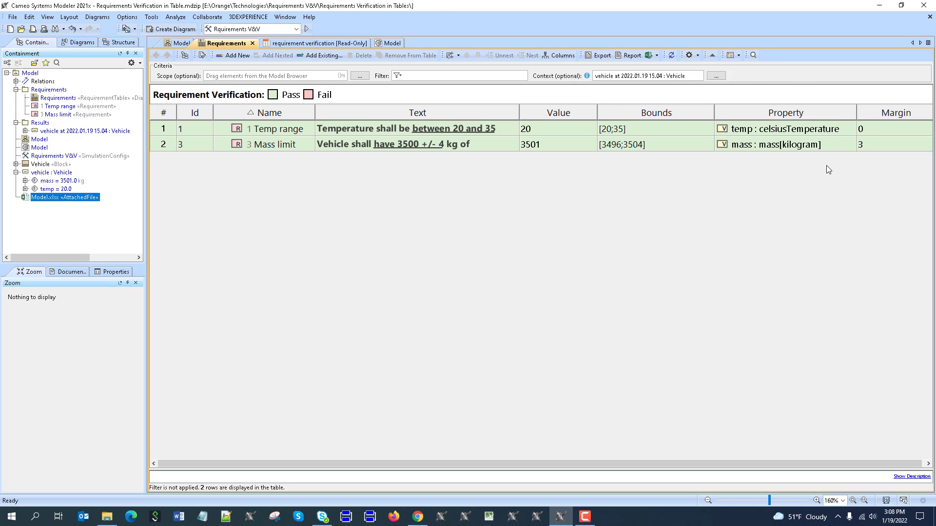
mouse_move(569, 127)
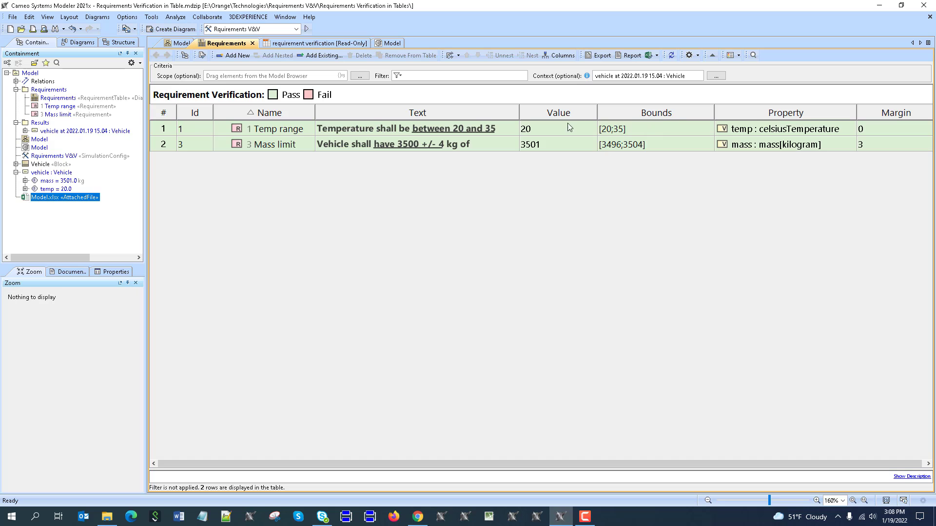
mouse_move(466, 206)
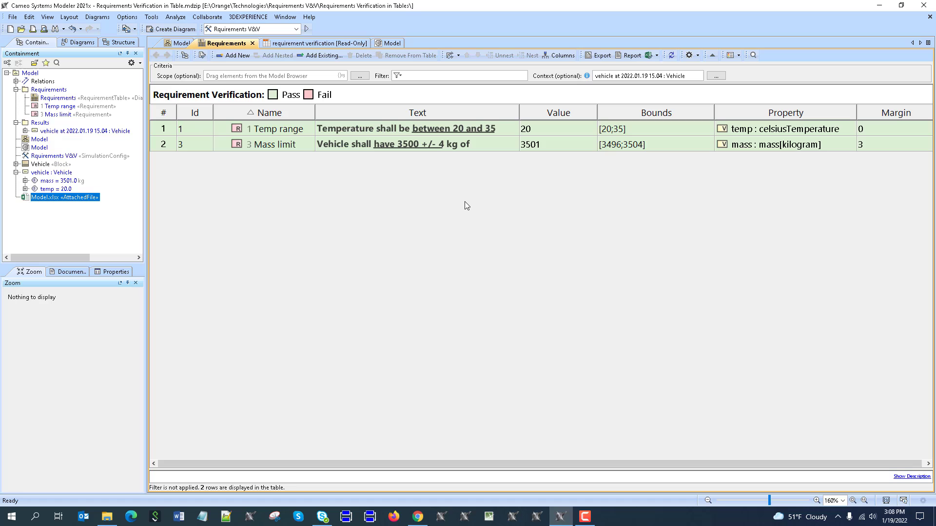
mouse_move(388, 168)
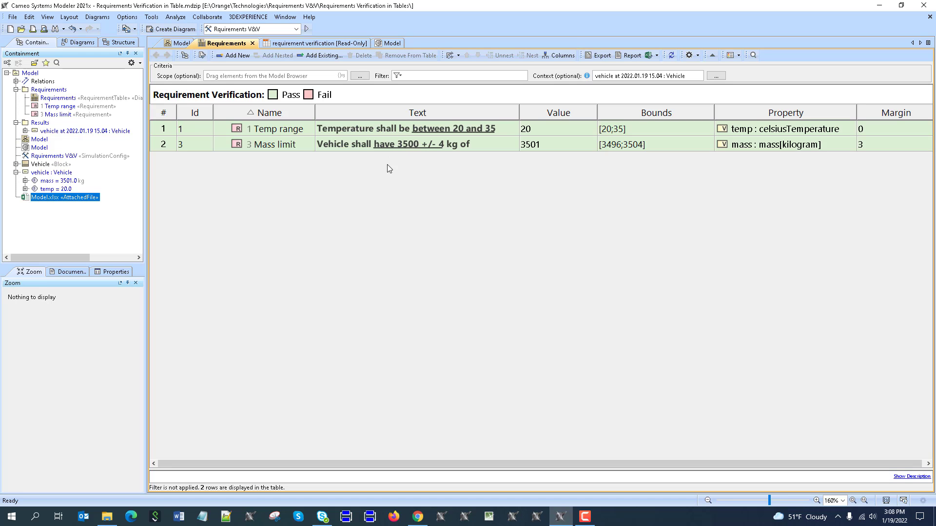